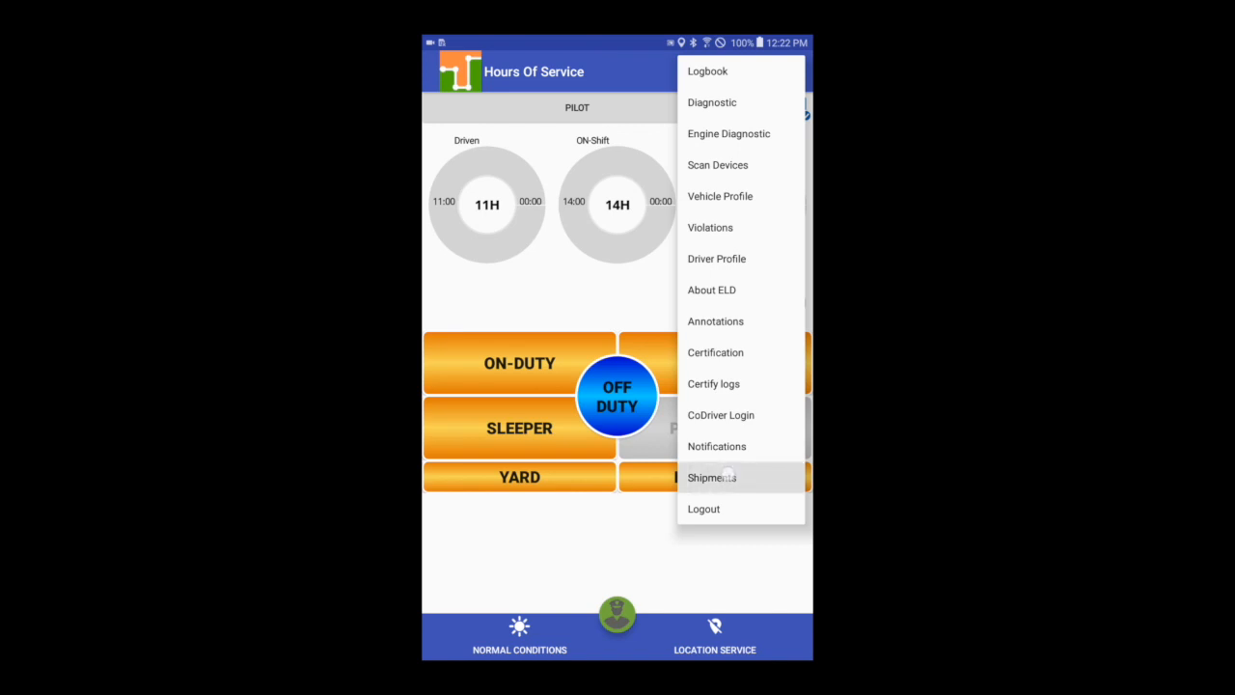
Step: Go to the empty Shipments list and create a new shipment record
left_click(712, 476)
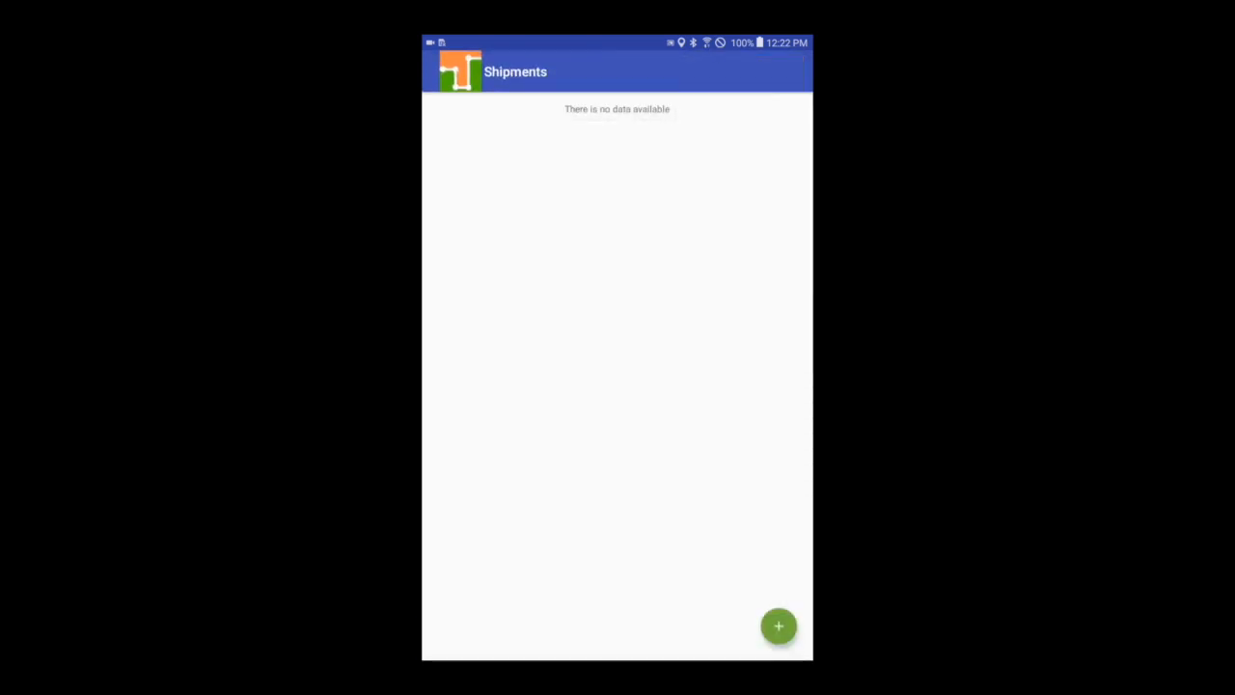
left_click(779, 625)
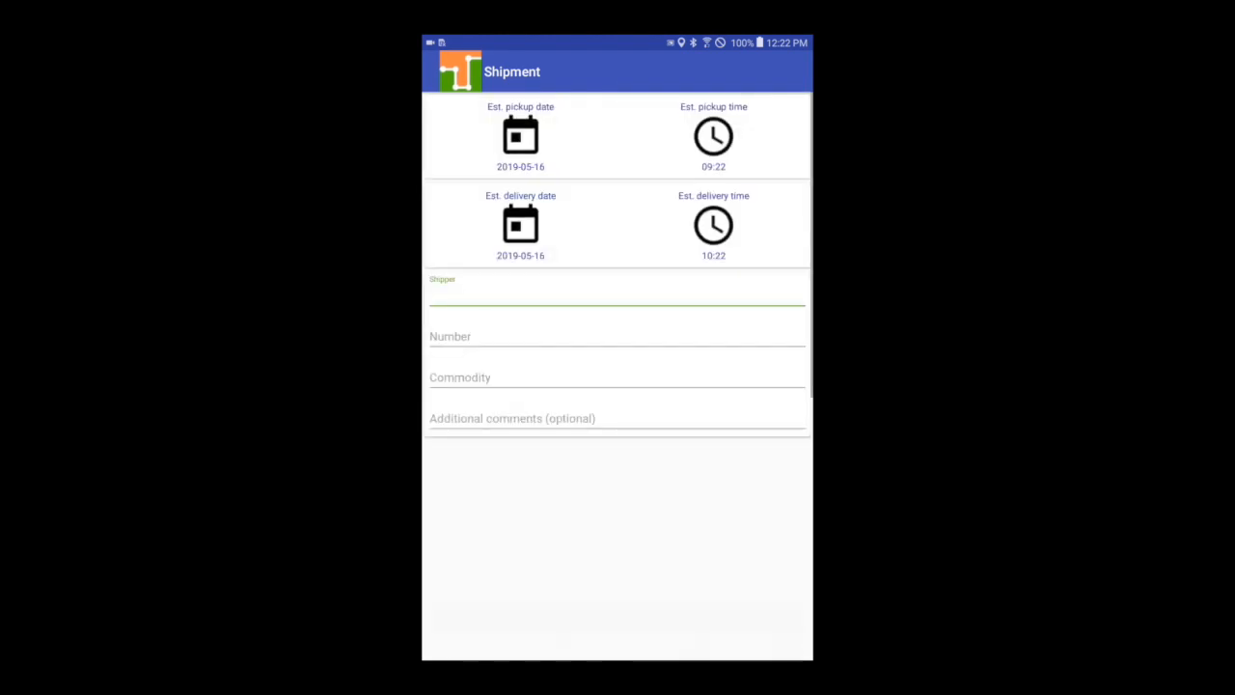
Step: Change the new shipment's estimated delivery time to 12:22 PM
left_click(616, 299)
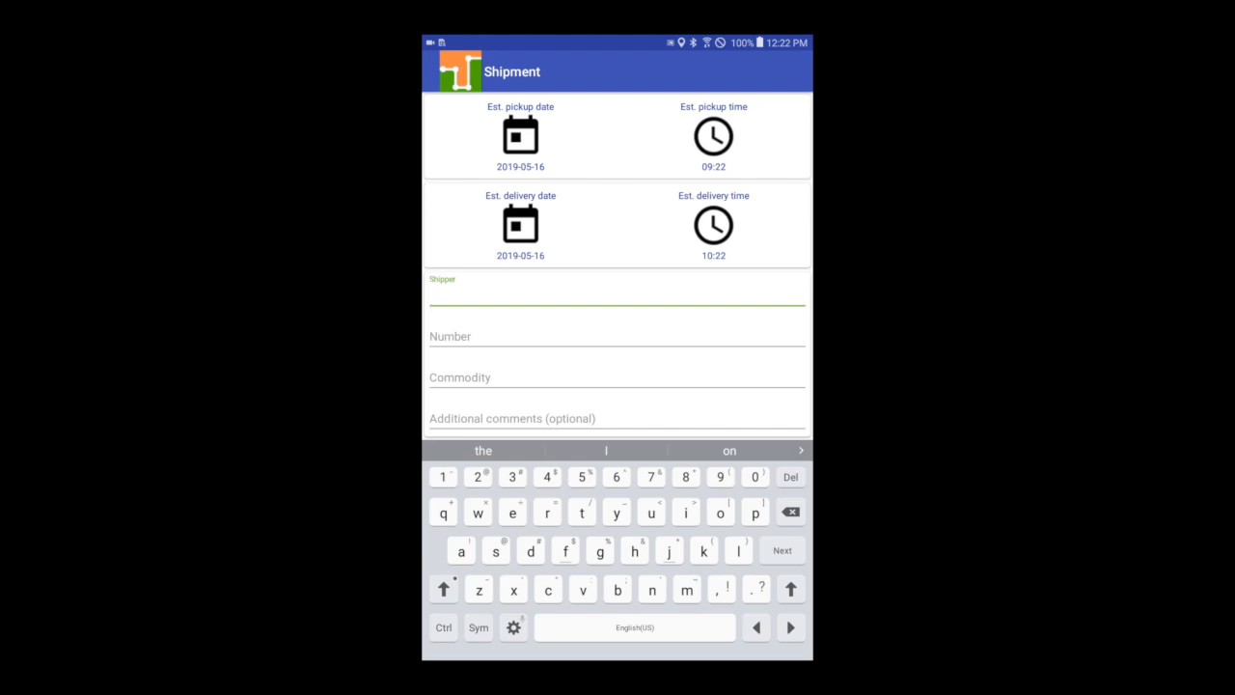
left_click(713, 225)
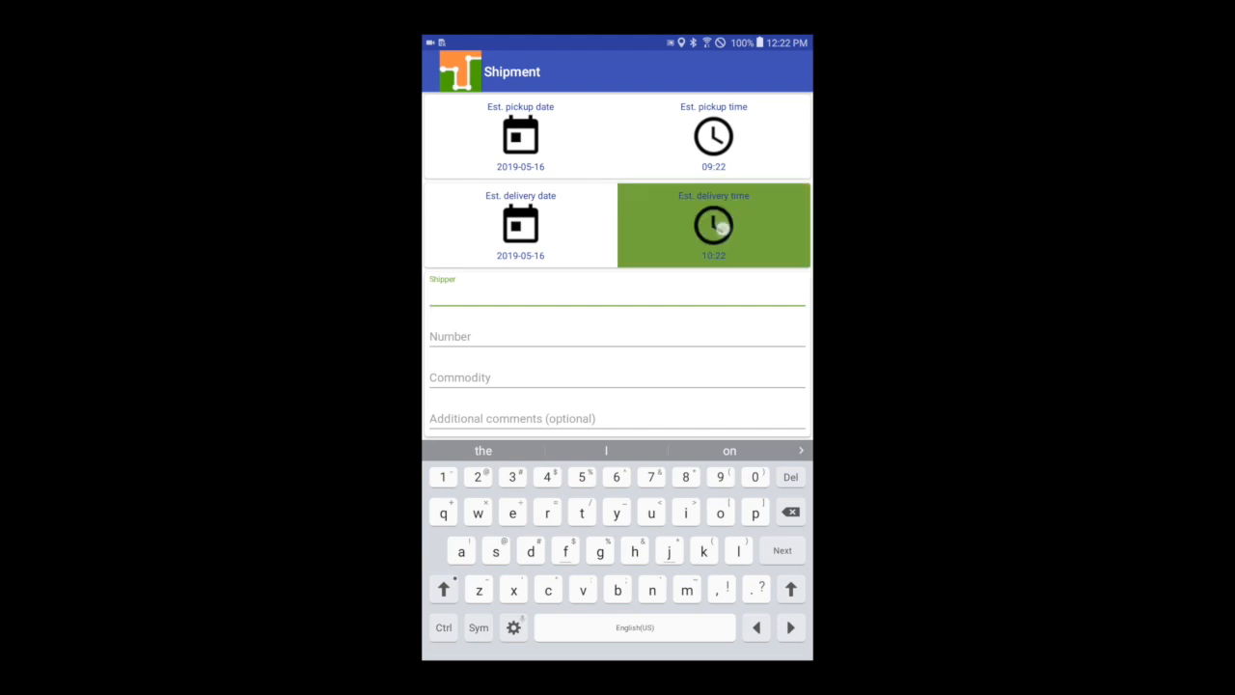
left_click(712, 225)
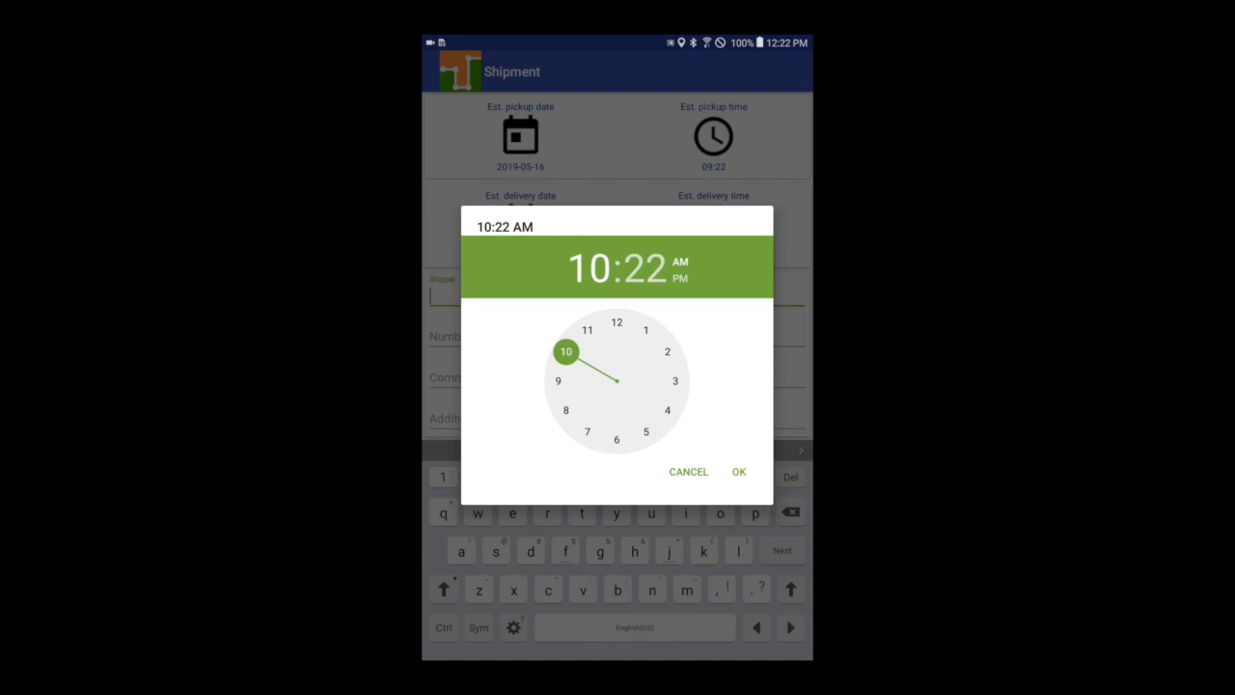
left_click(618, 321)
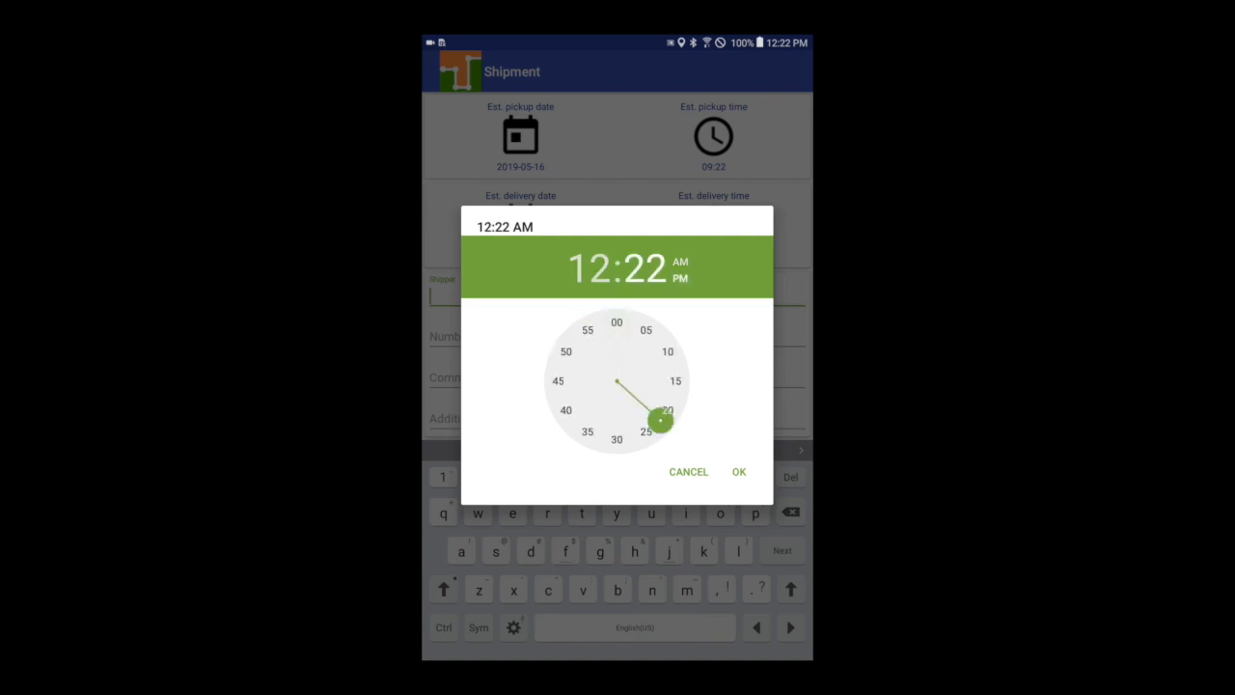
left_click(738, 472)
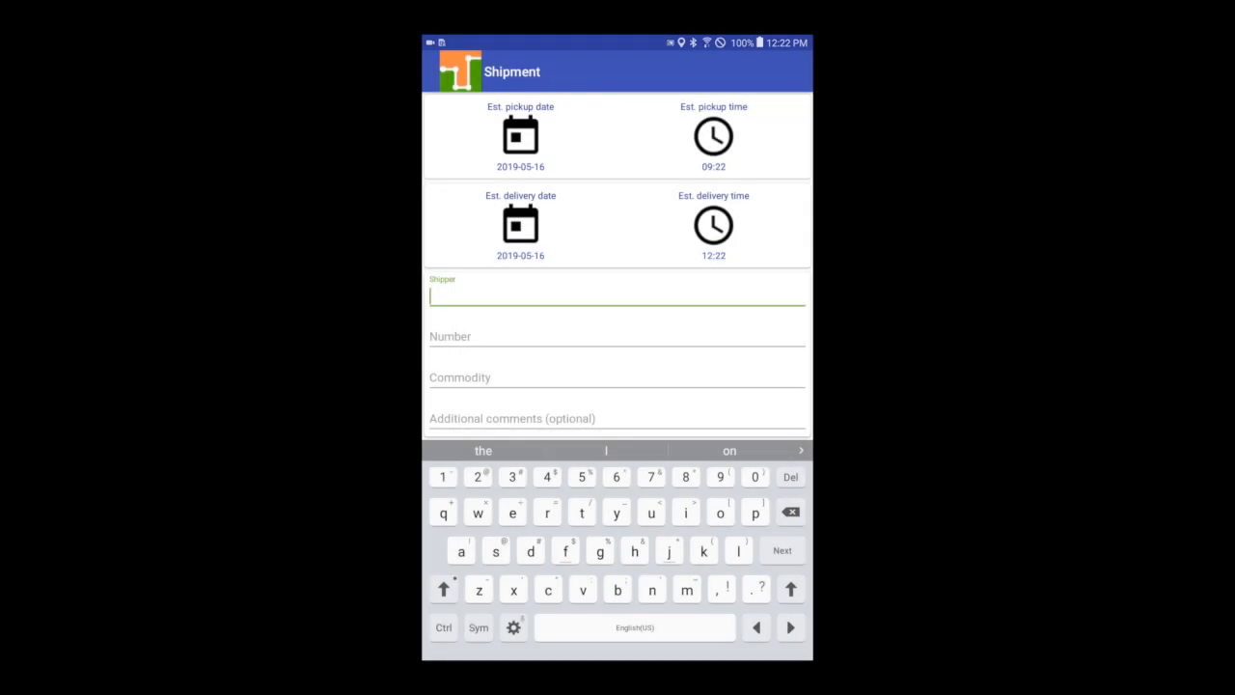
Step: Enter shipper Cosmetic Xchange, number 459812 and commodity Cosmetics, then save
left_click(444, 590)
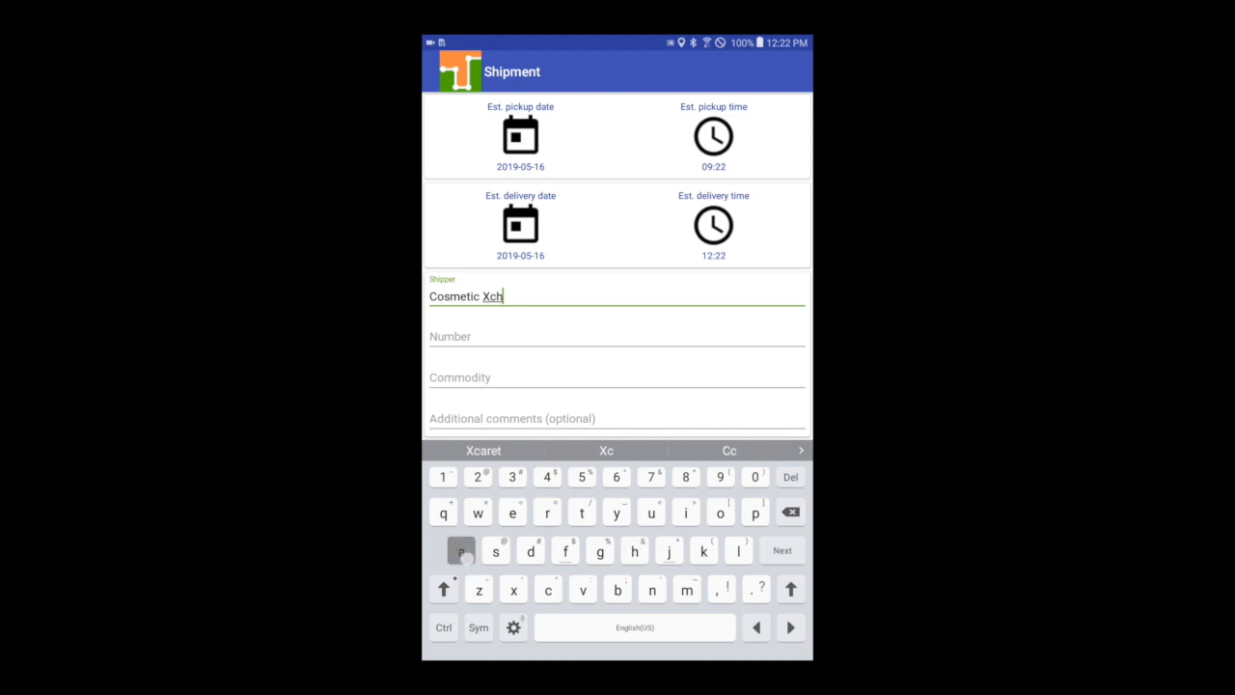
left_click(616, 450)
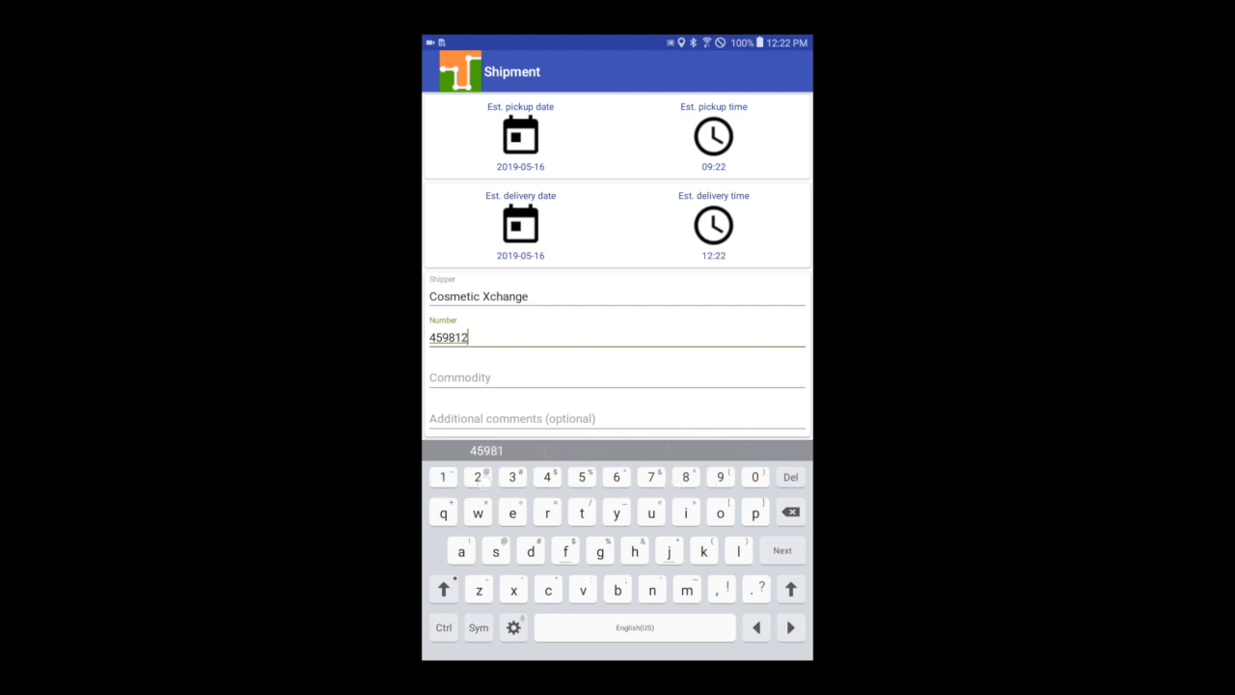
left_click(617, 377)
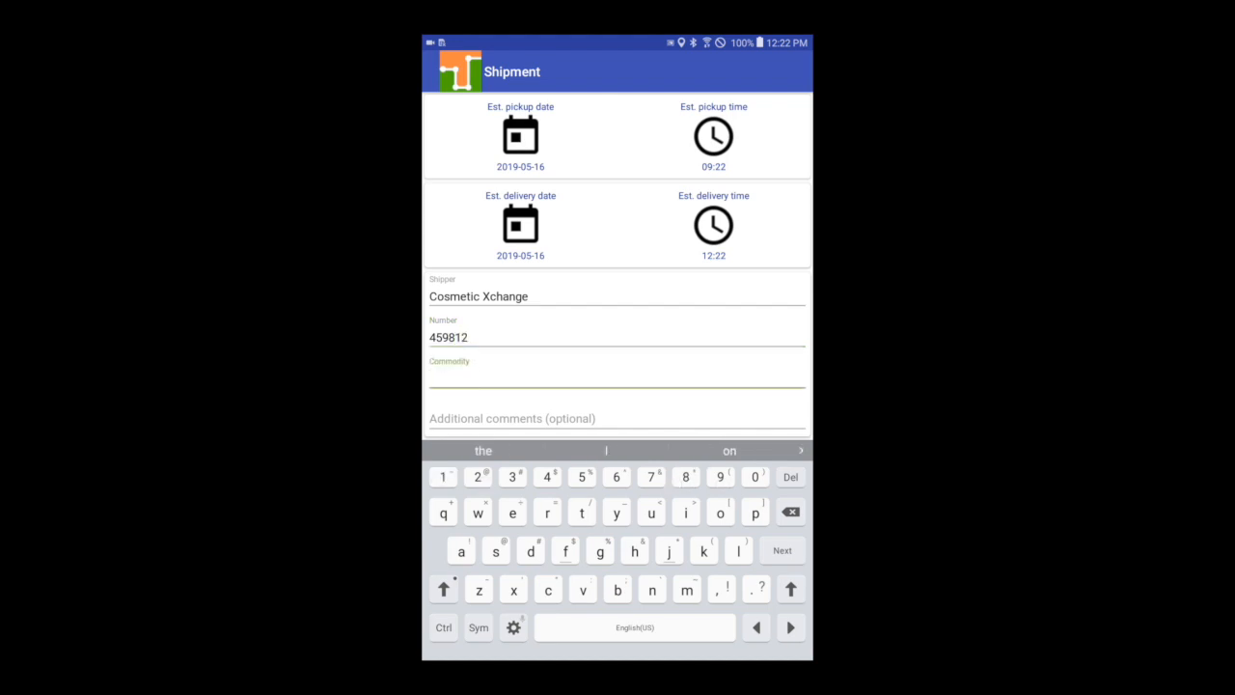
left_click(617, 377)
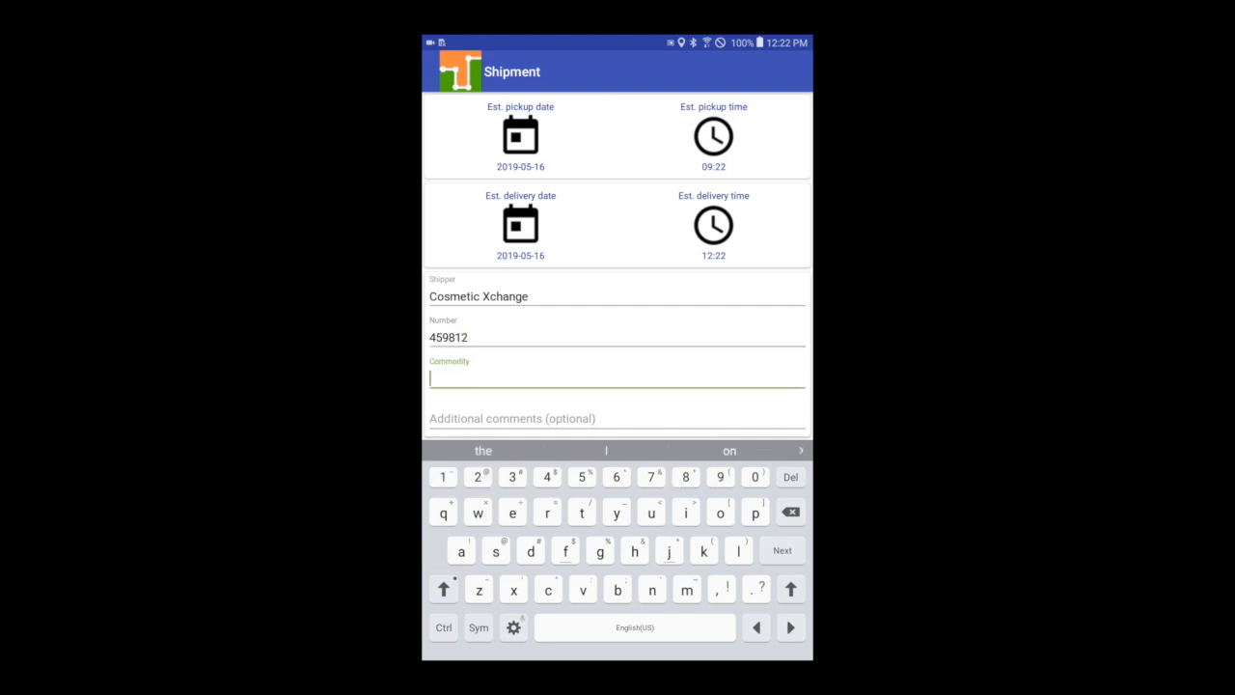
type("Co")
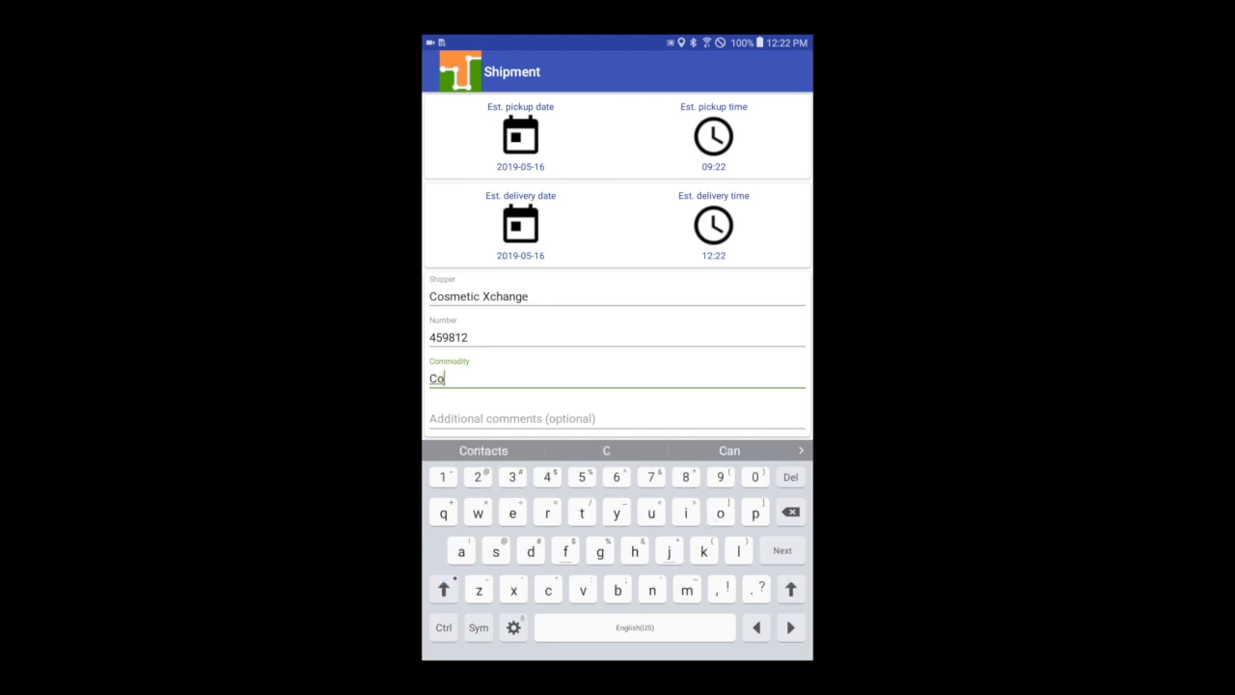
type("smetics")
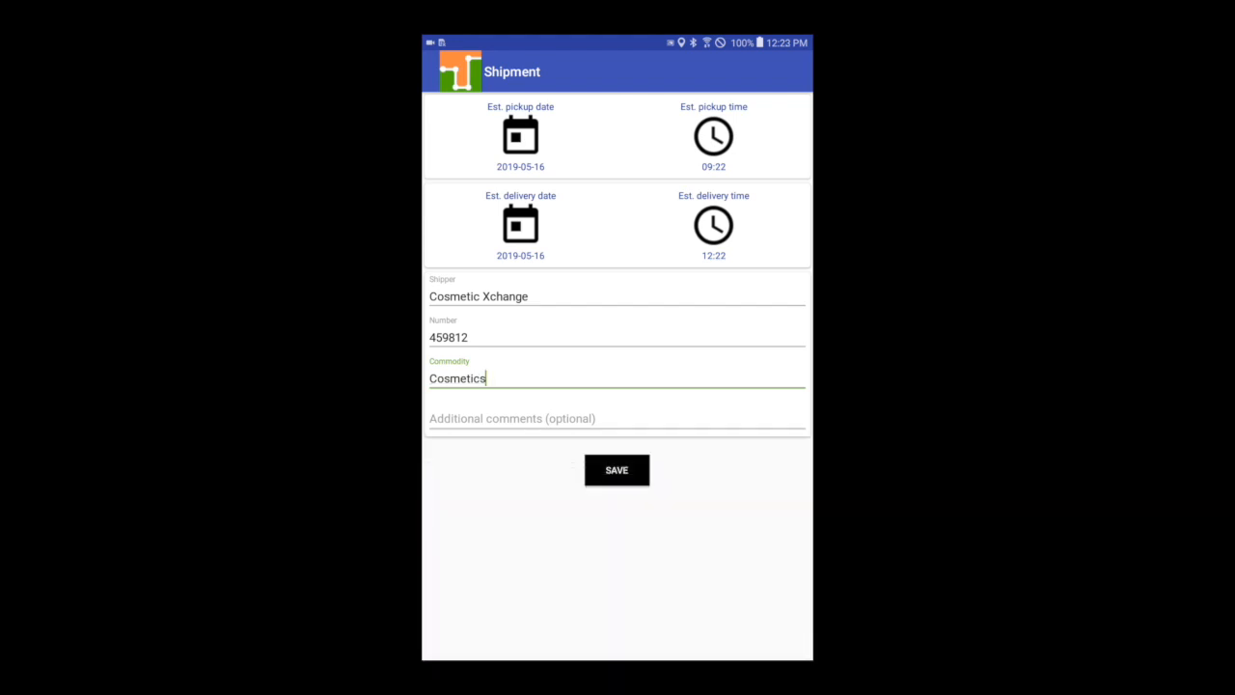
left_click(616, 470)
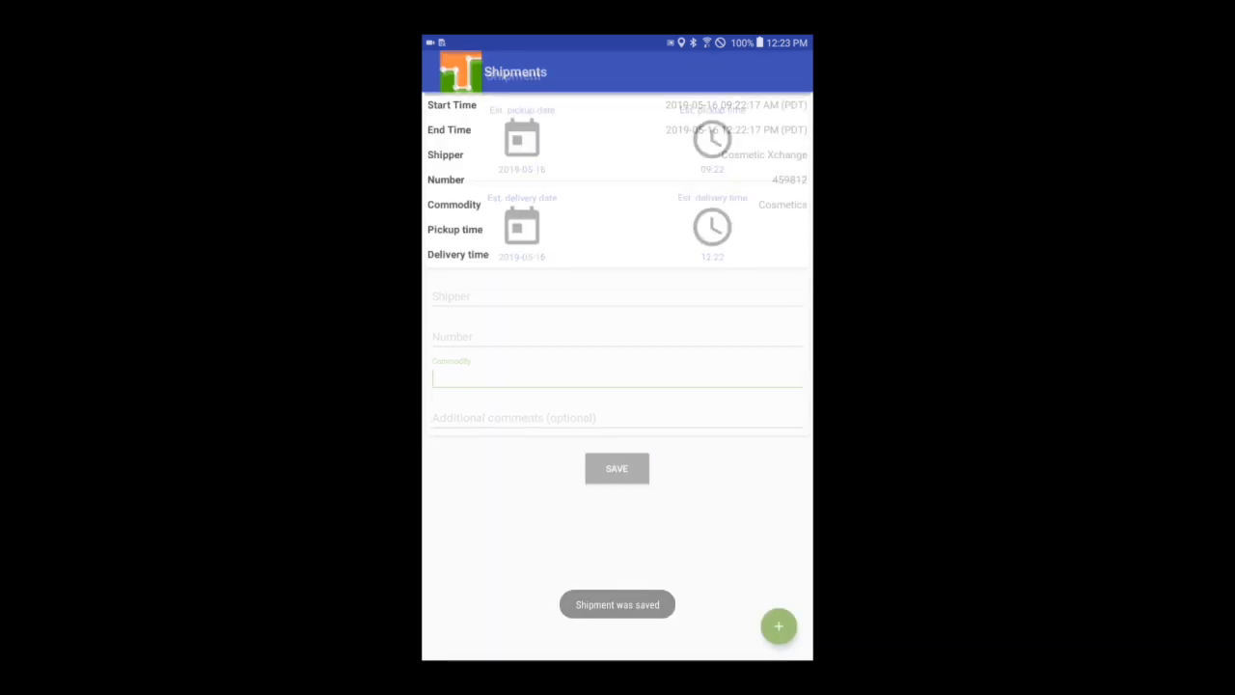
Step: Load the 05/16/2019 Shipments report and select the Cosmetic Xchange shipment
left_click(617, 468)
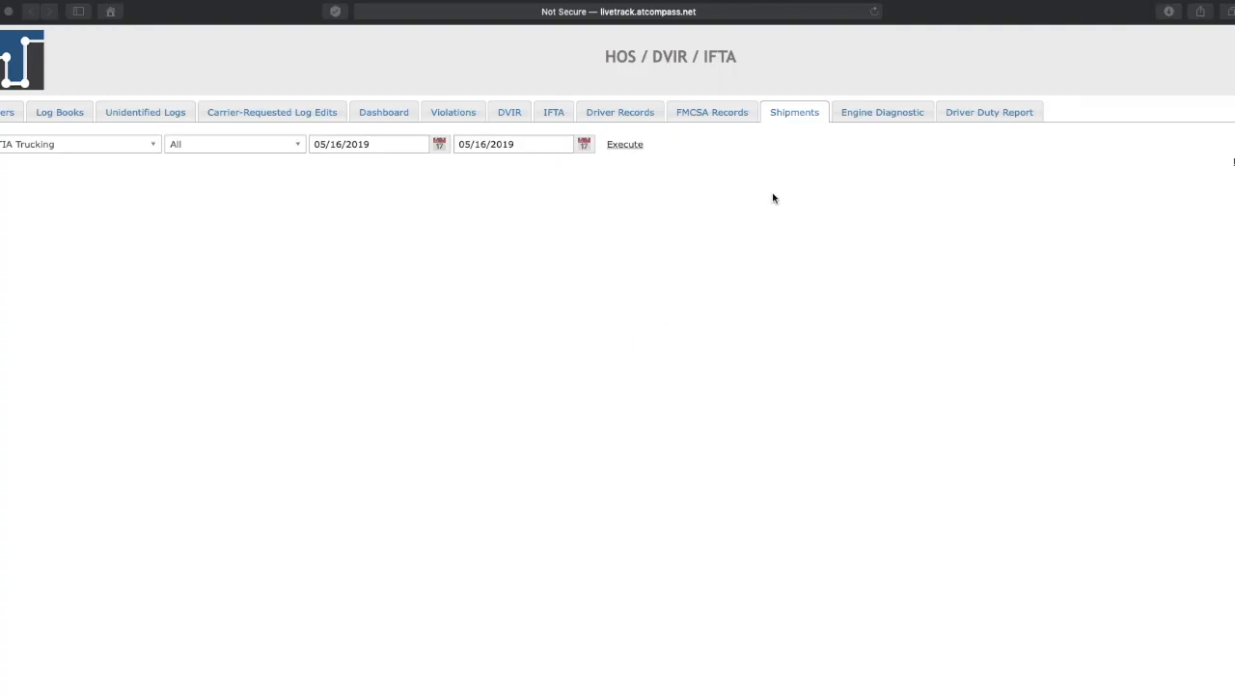
mouse_move(801, 119)
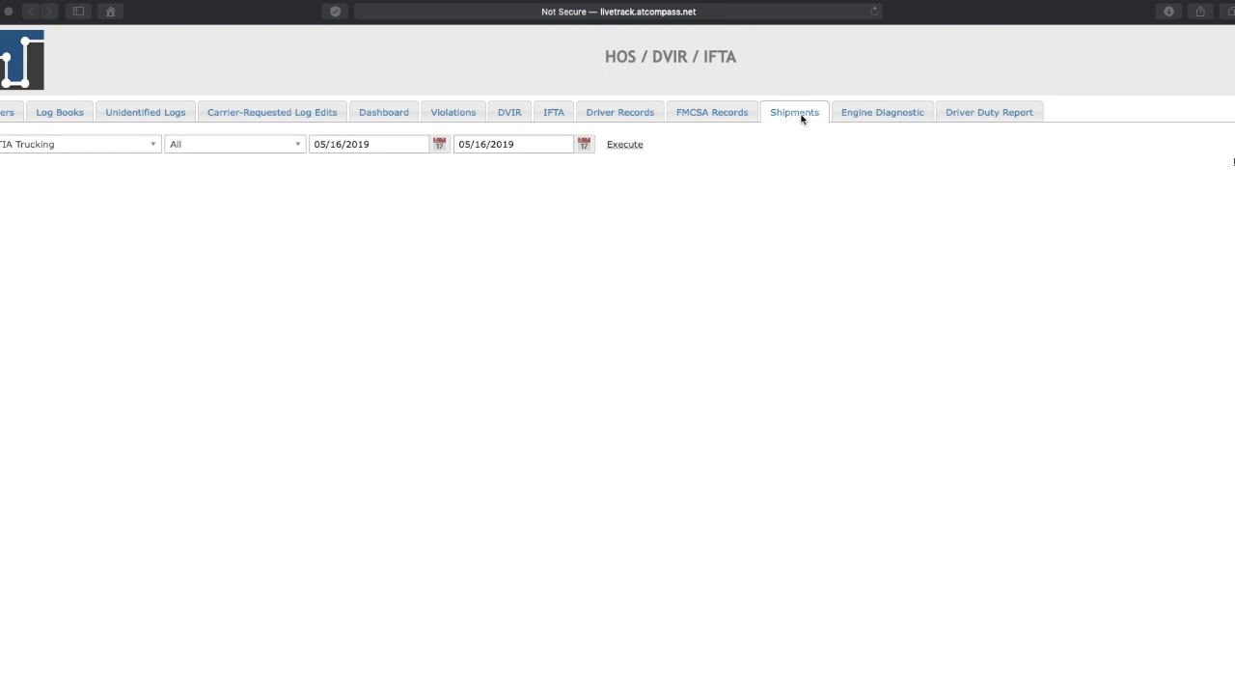
mouse_move(271, 149)
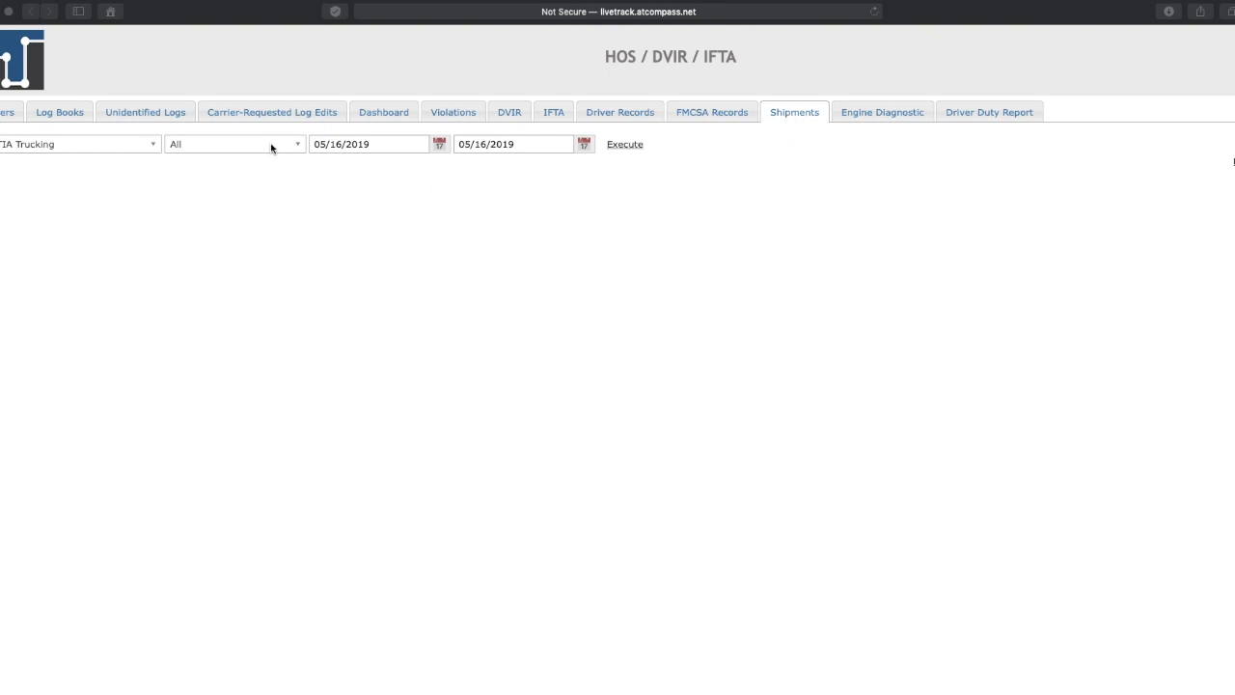
mouse_move(225, 144)
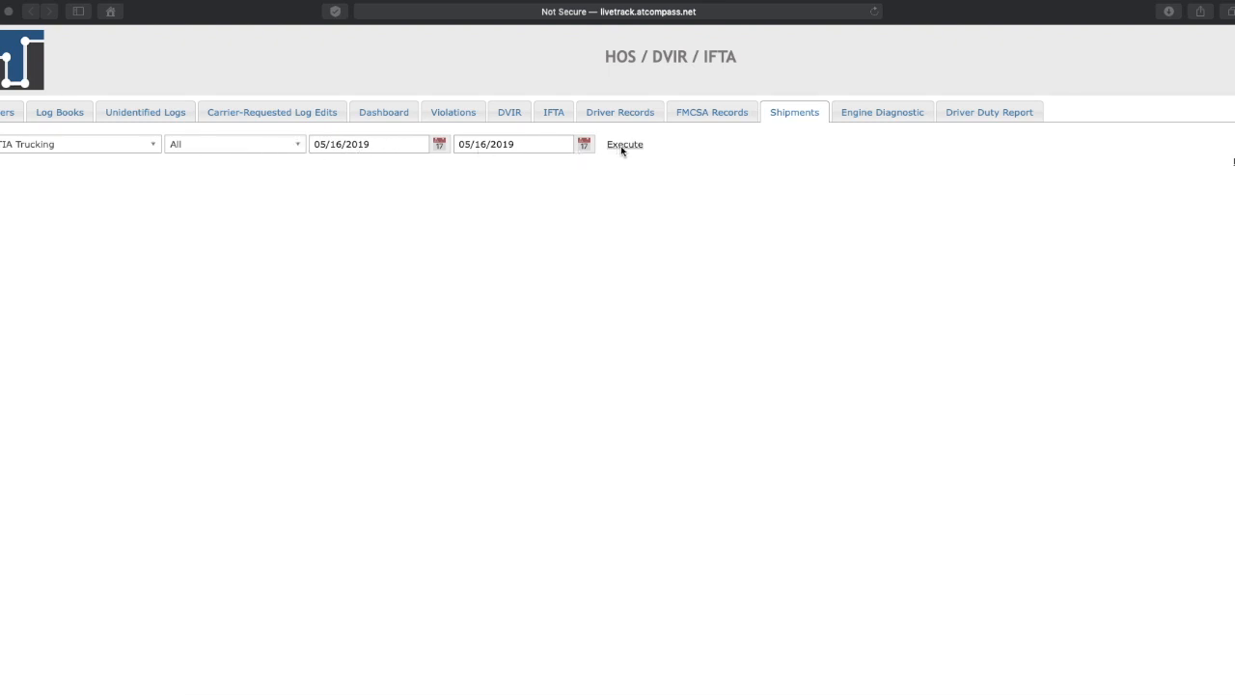
left_click(624, 144)
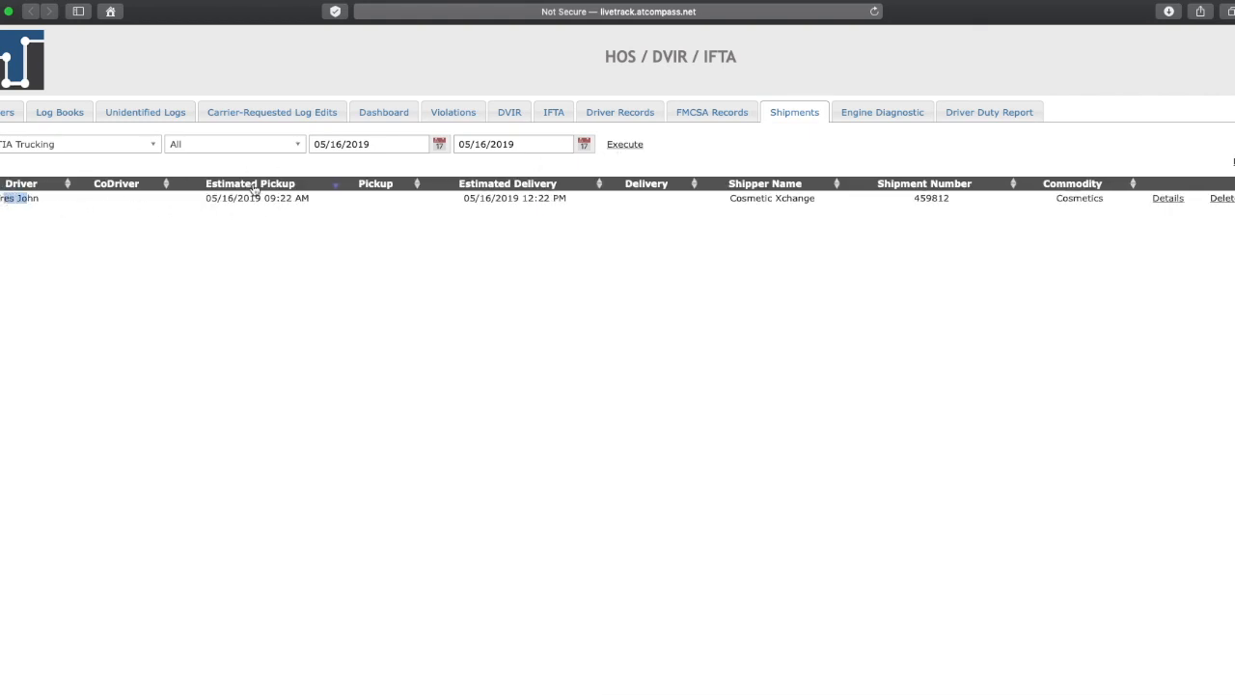
mouse_move(364, 214)
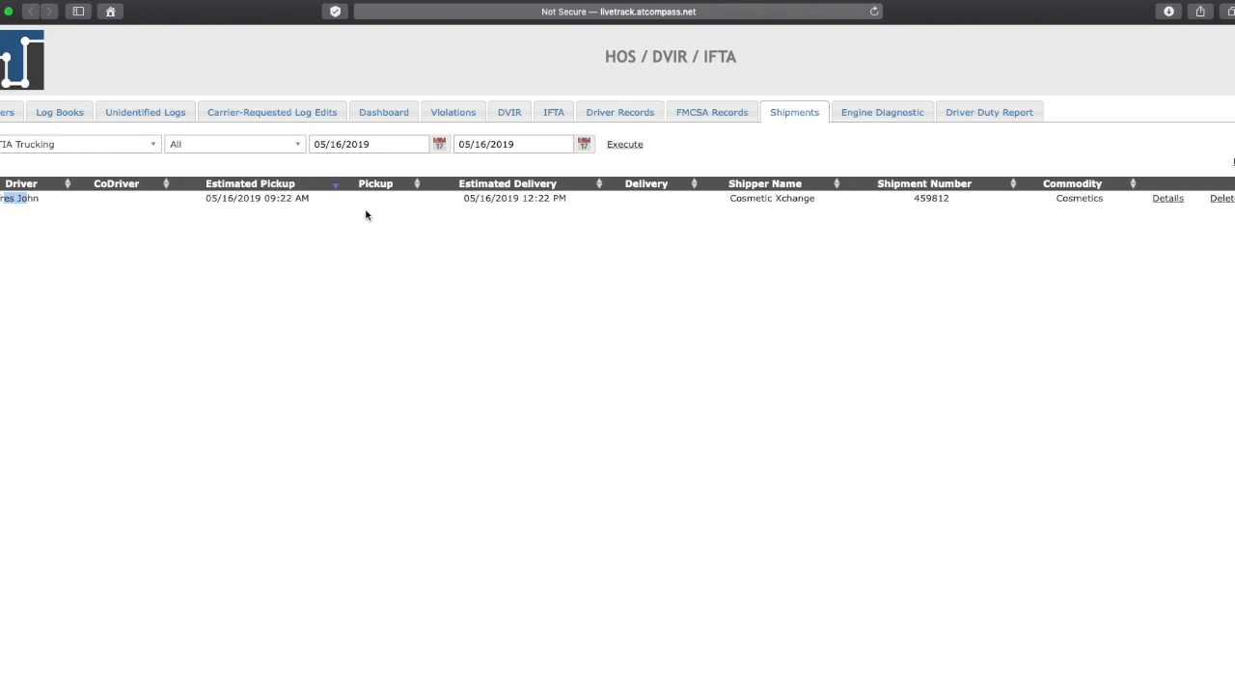
mouse_move(804, 222)
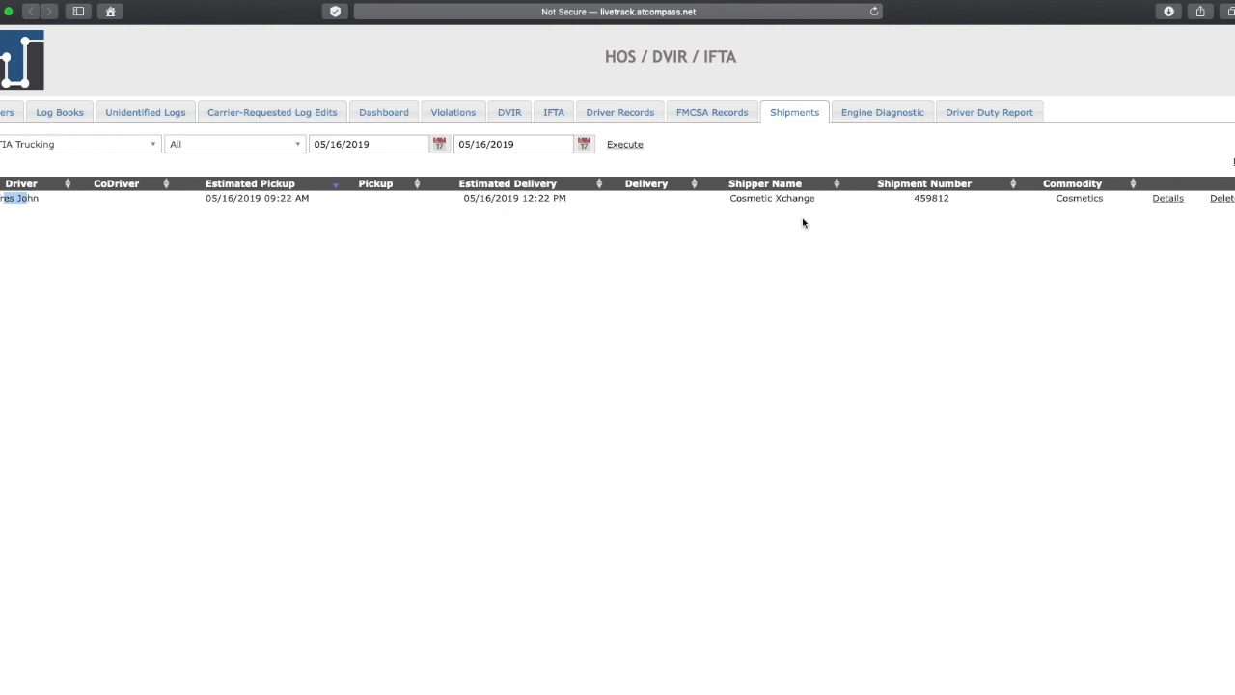
double_click(772, 198)
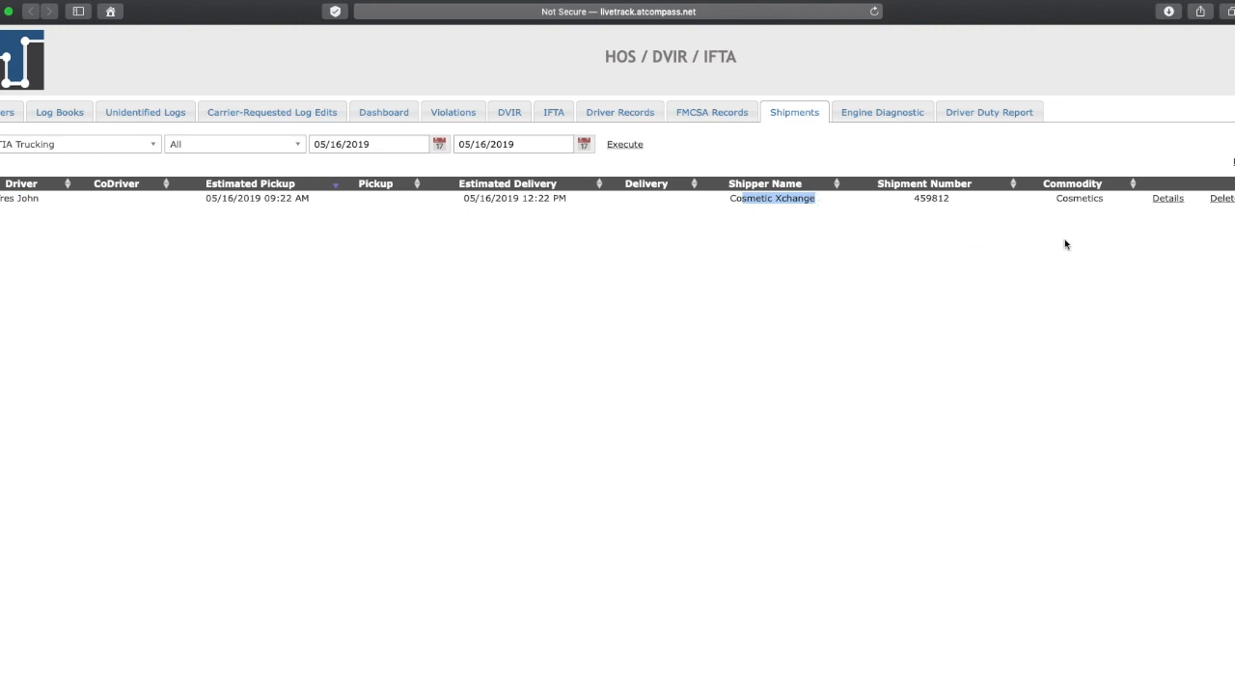
mouse_move(1141, 226)
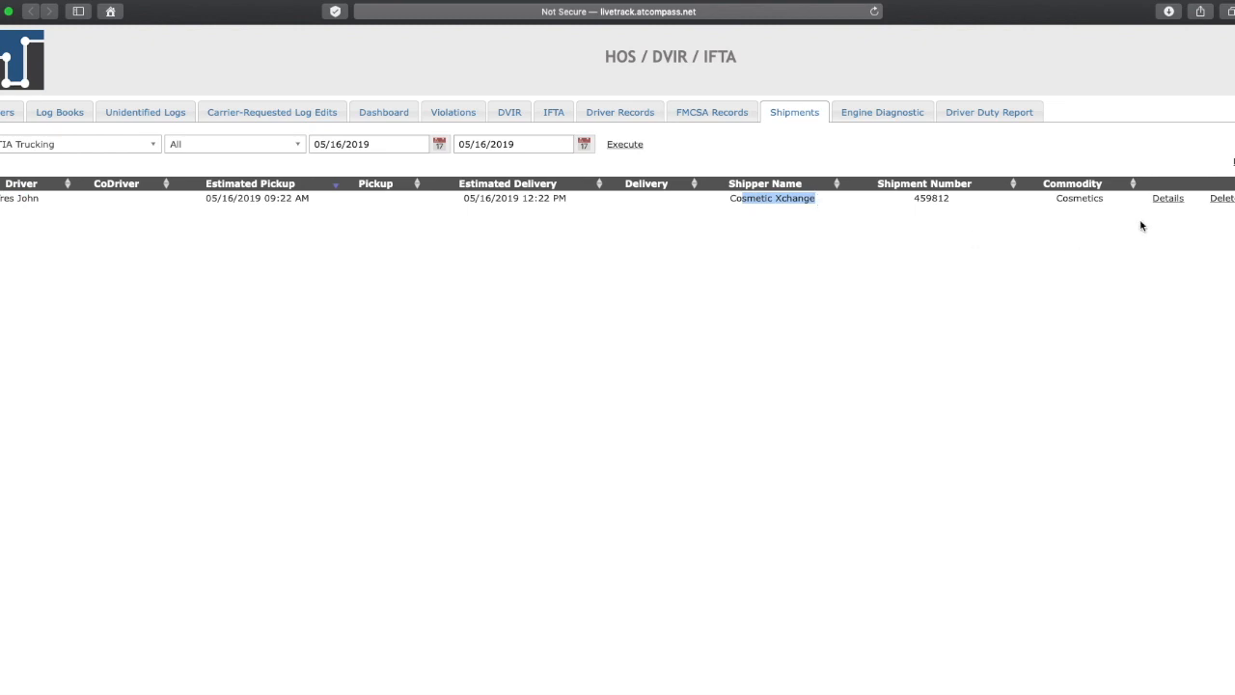
mouse_move(1163, 202)
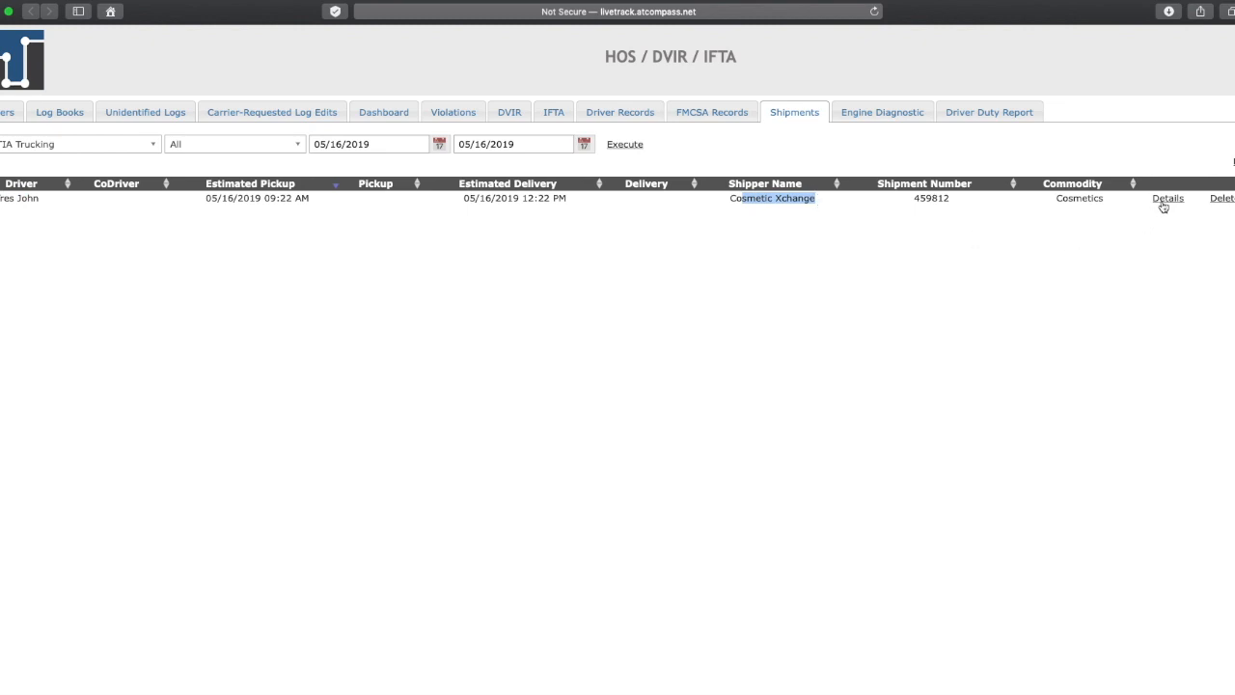
left_click(1167, 198)
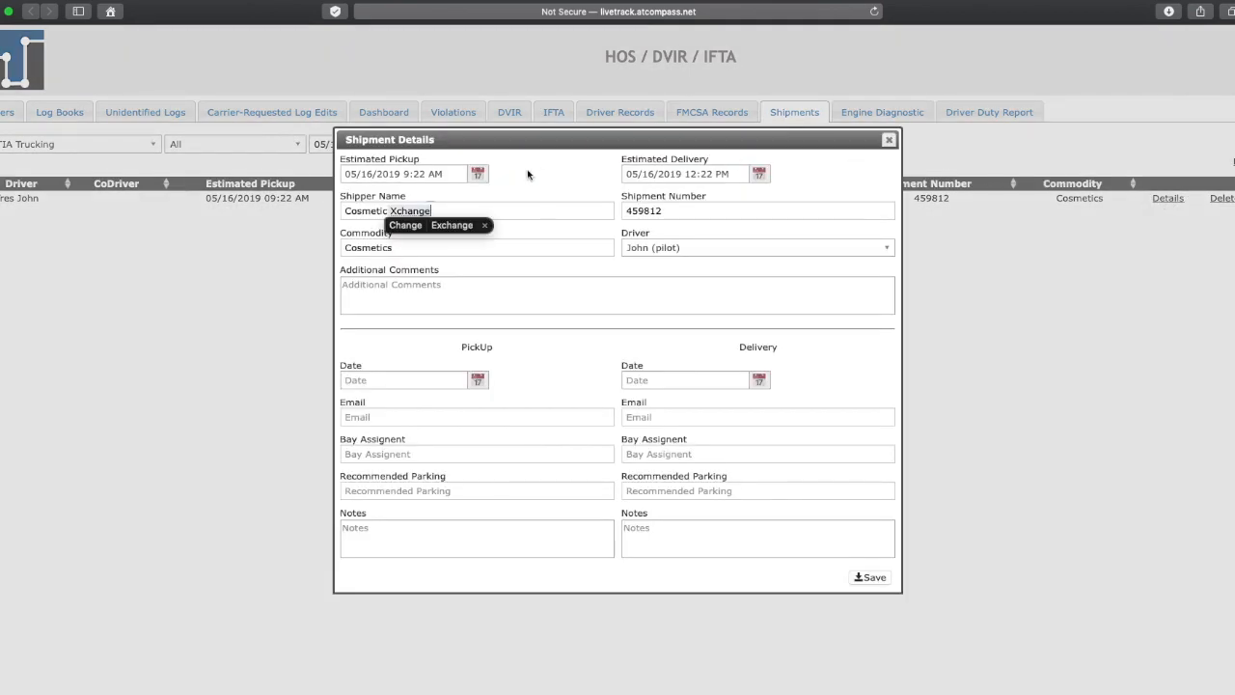
mouse_move(436, 206)
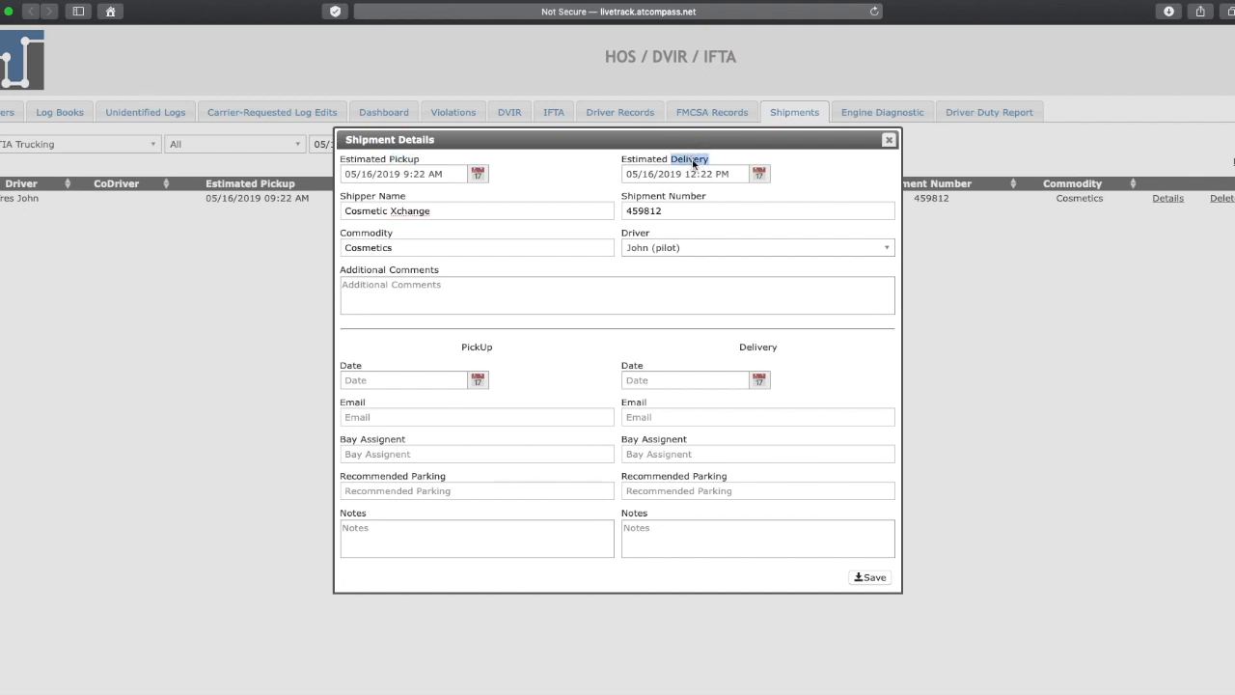
mouse_move(463, 362)
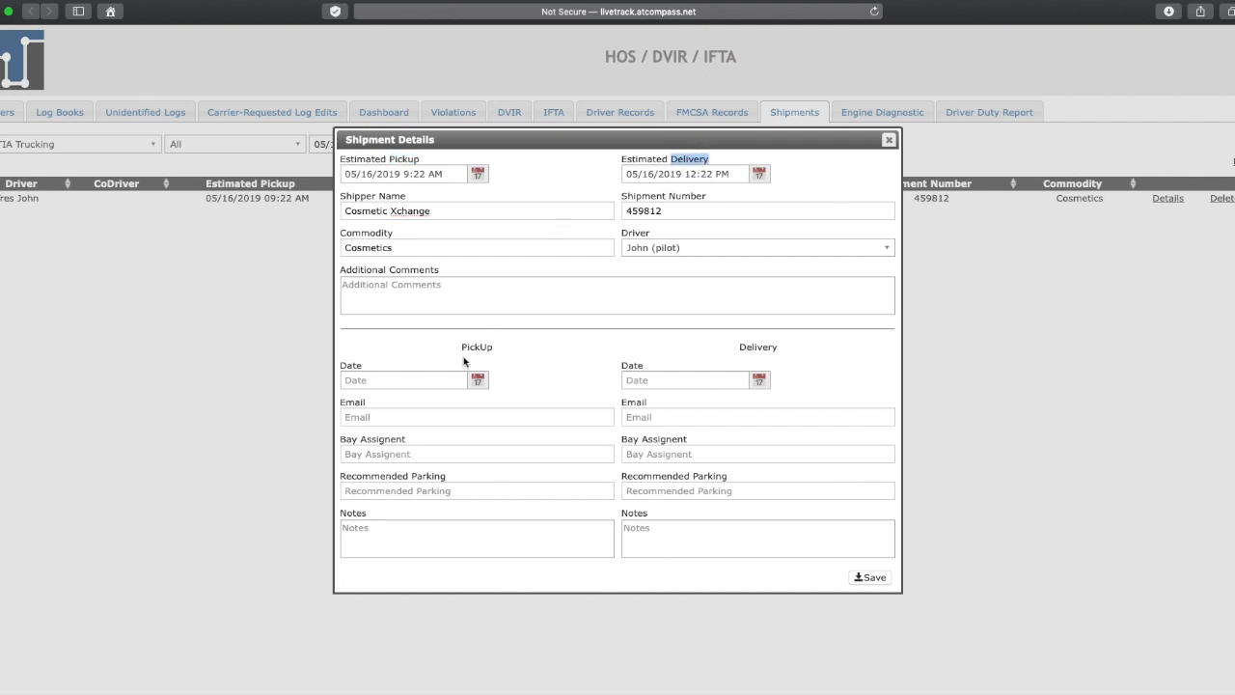
left_click(354, 402)
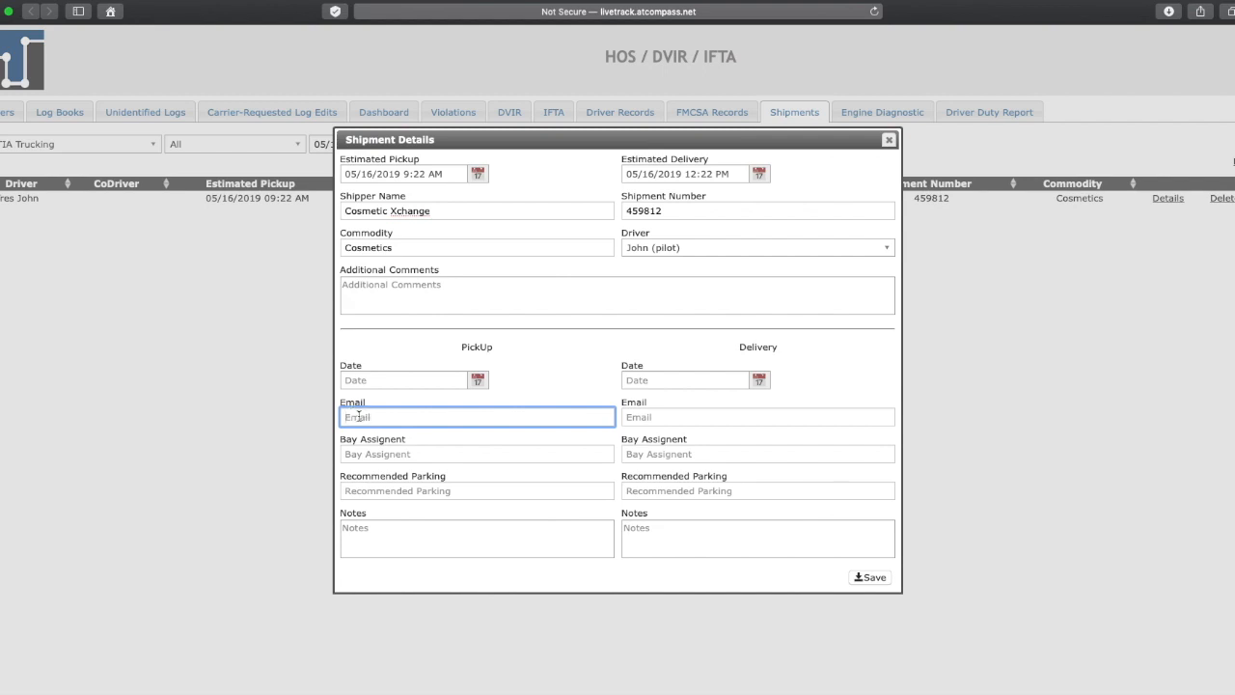
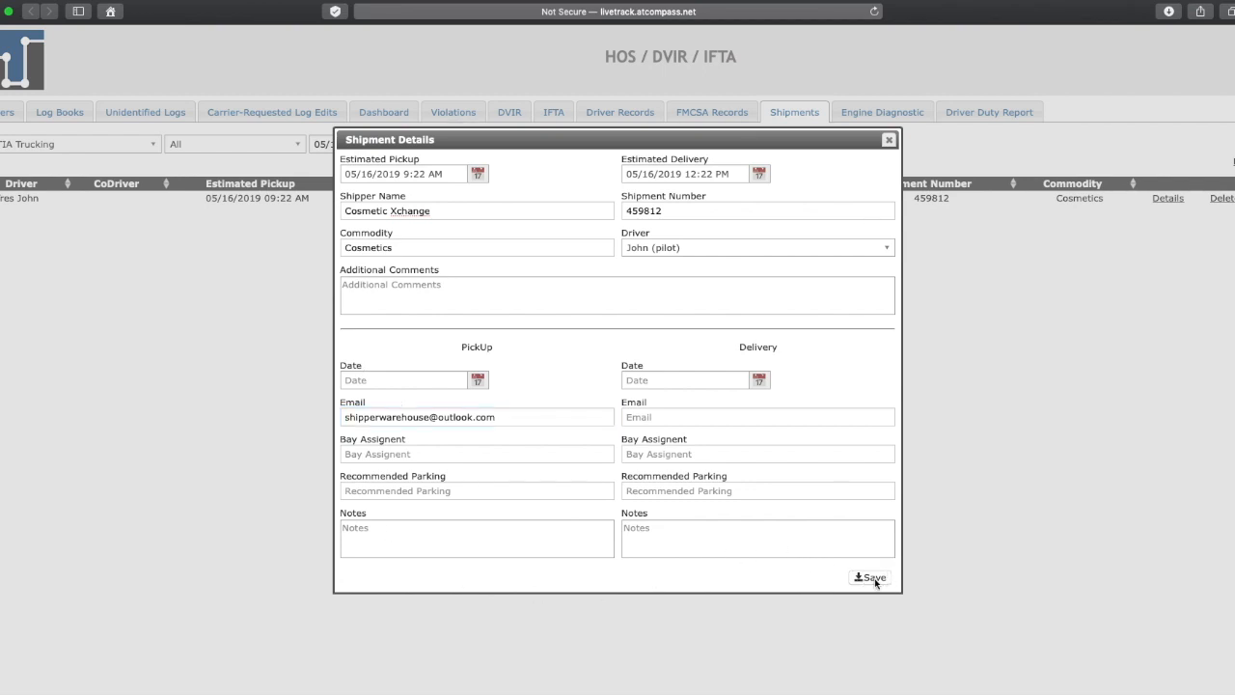
left_click(869, 577)
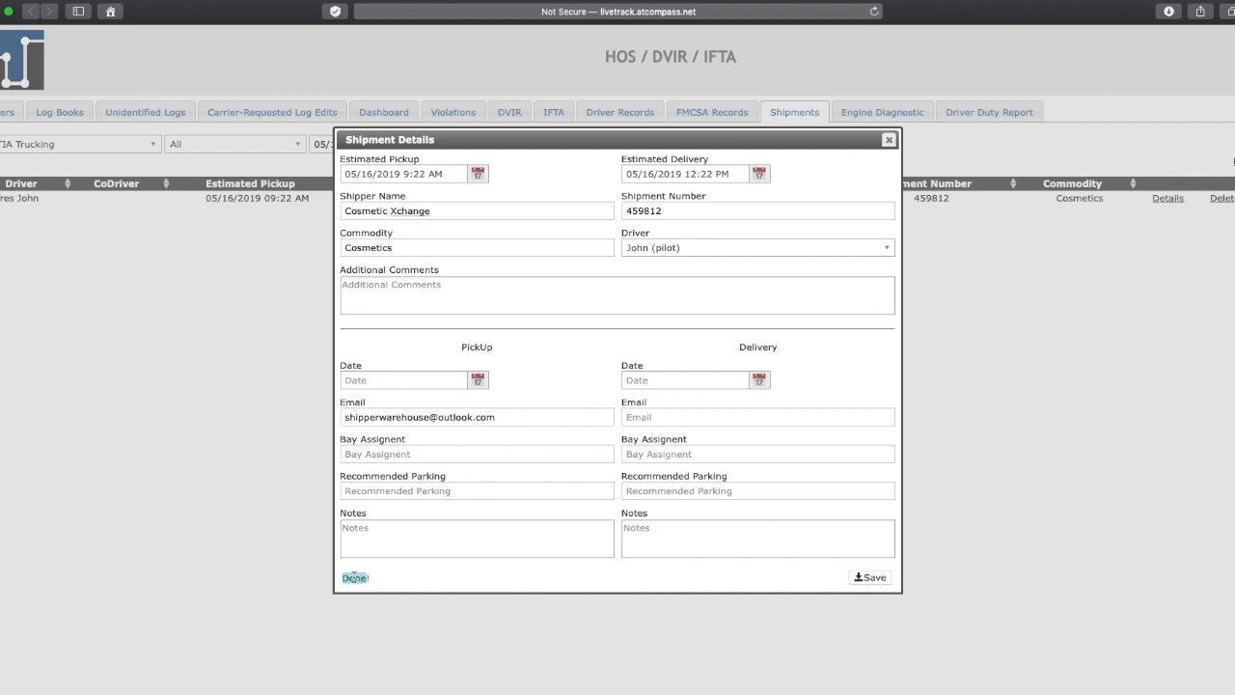
left_click(355, 577)
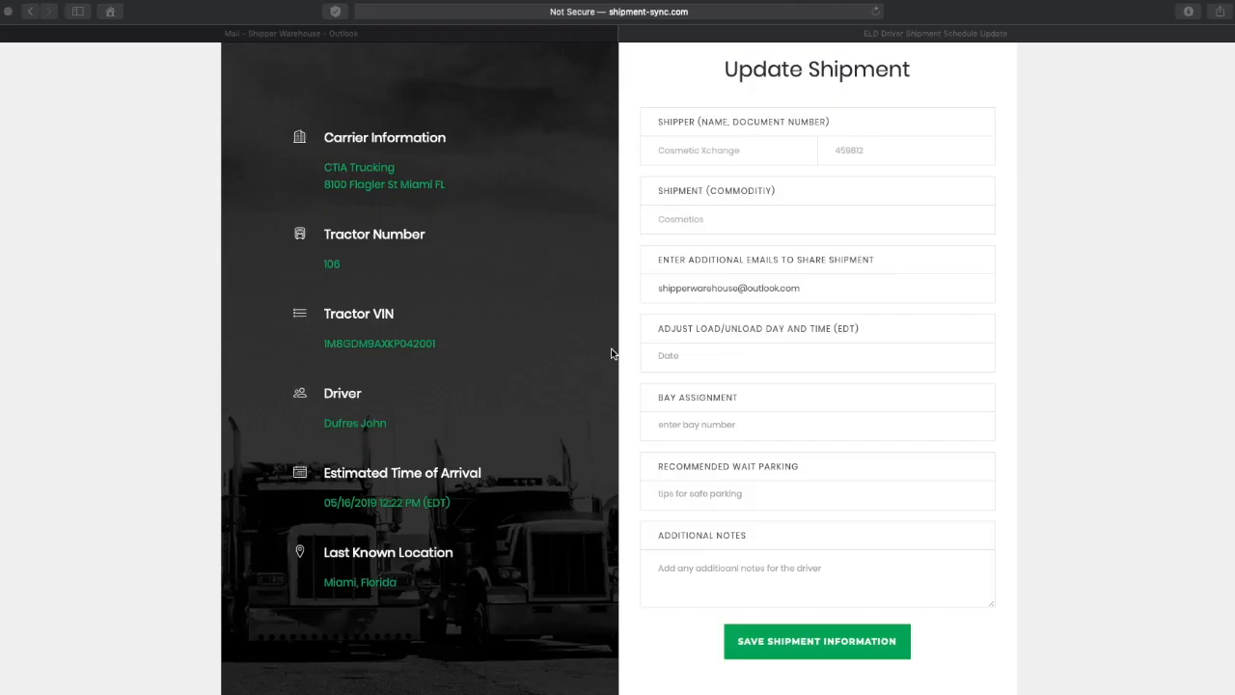
mouse_move(355, 148)
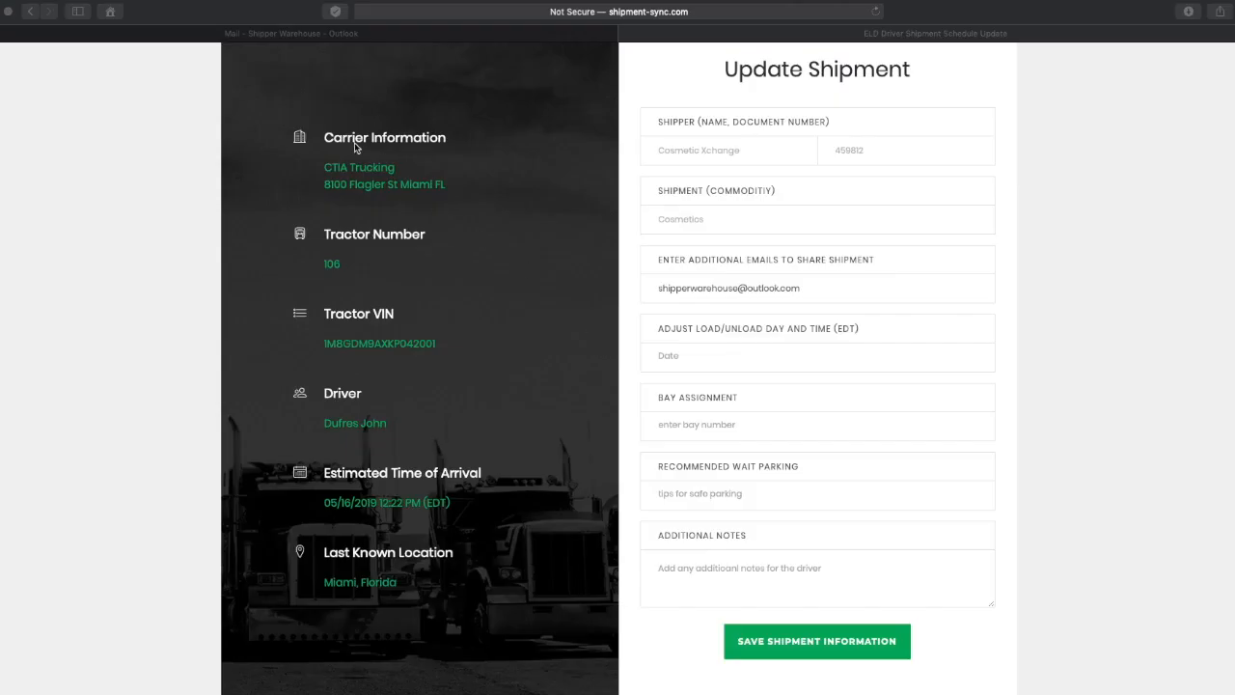
Step: Highlight the Tractor VIN and Driver labels on the Update Shipment page
double_click(346, 137)
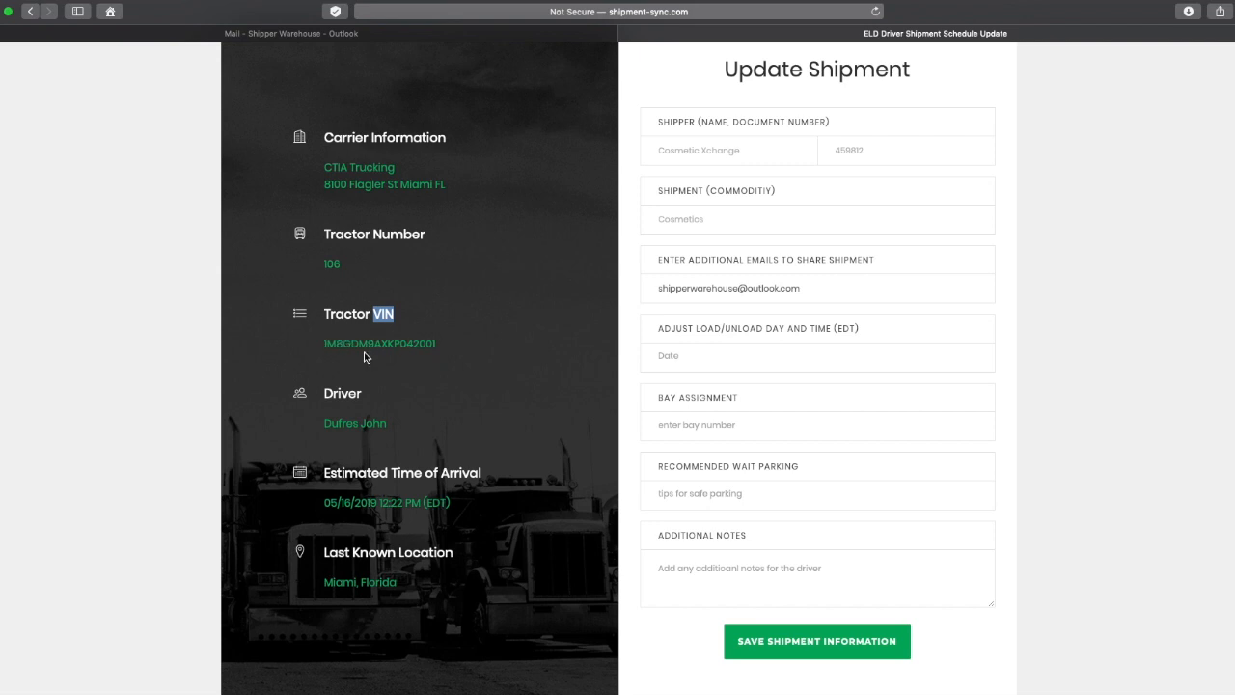
double_click(342, 393)
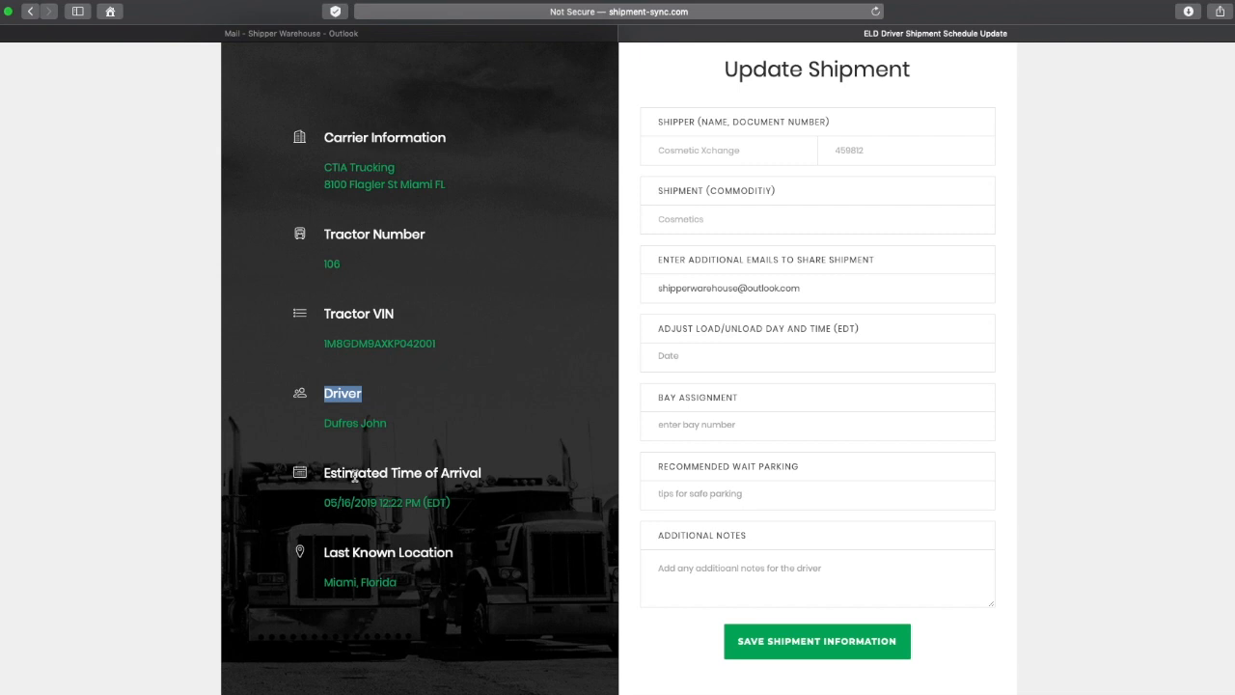
mouse_move(346, 471)
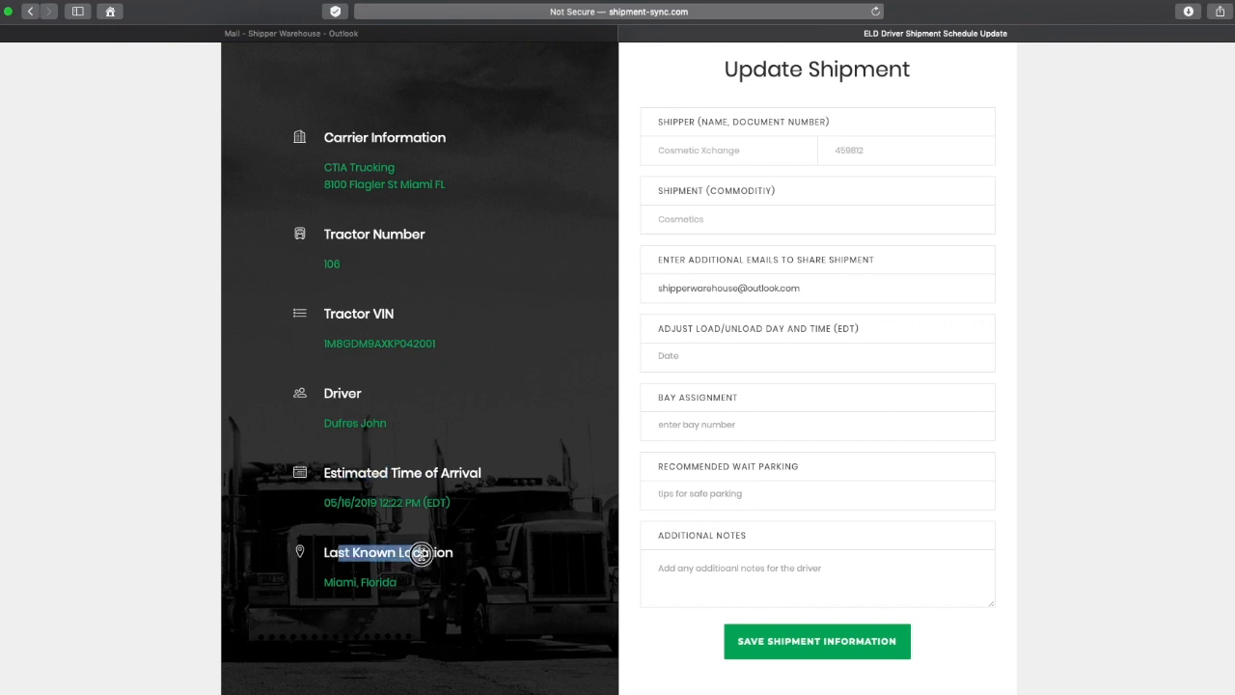
mouse_move(422, 553)
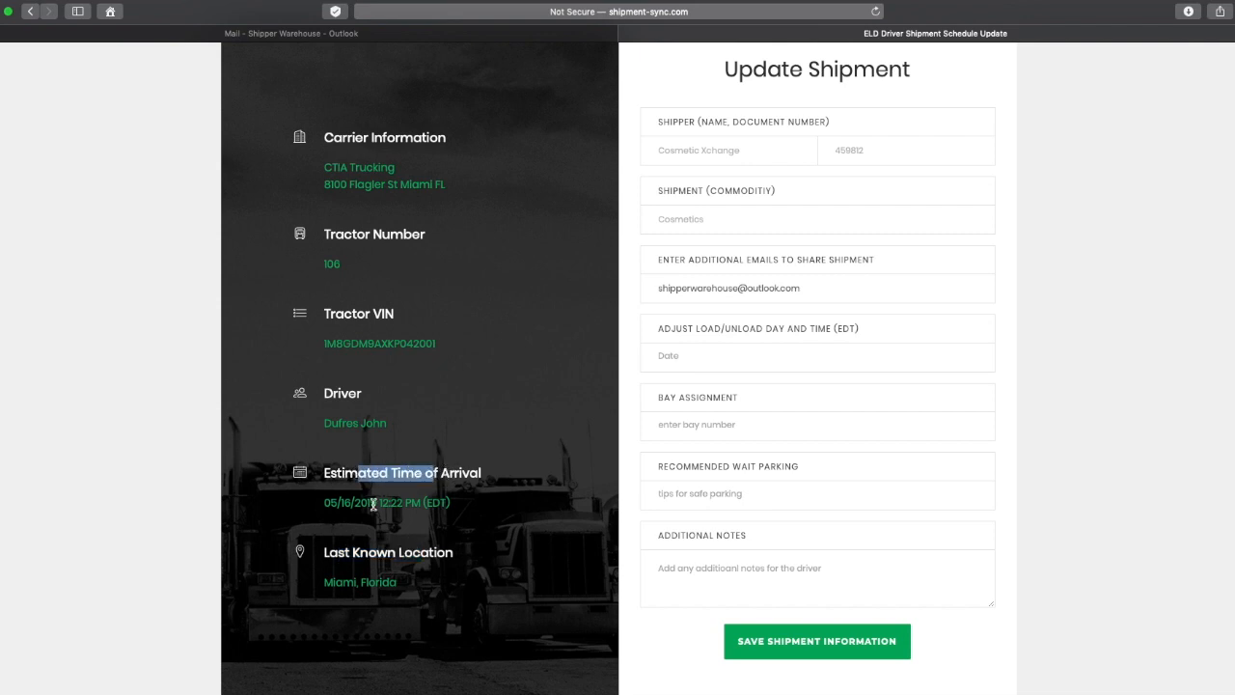
mouse_move(405, 503)
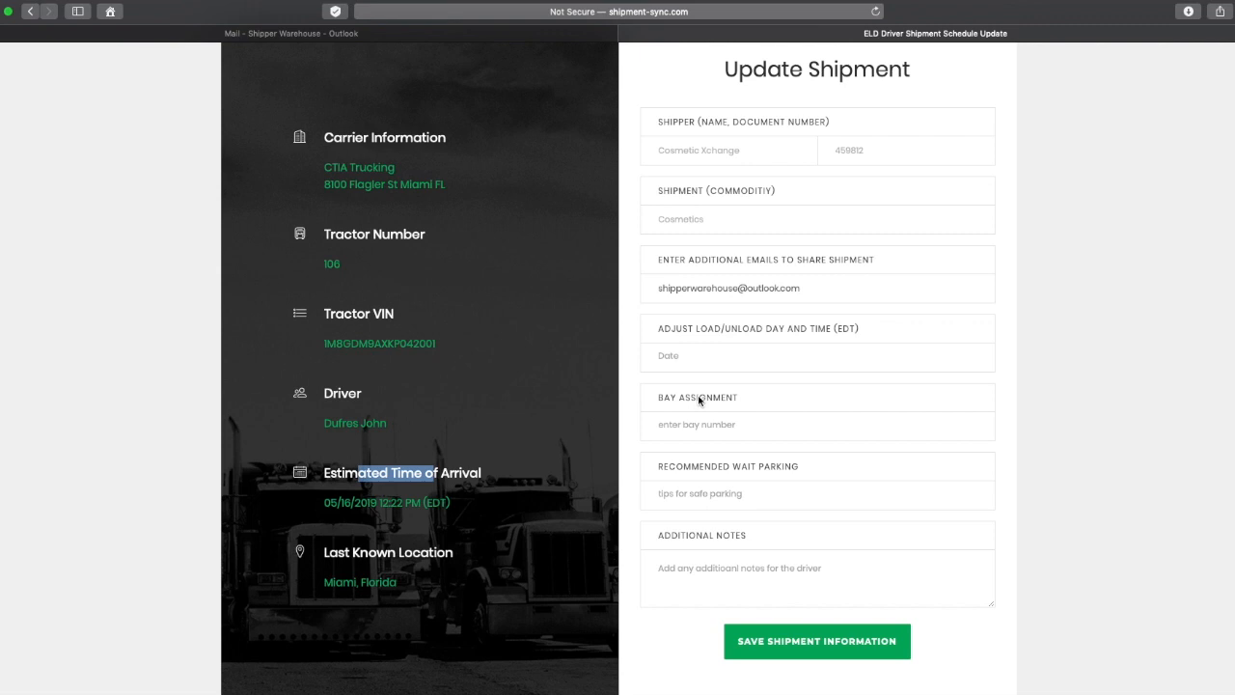
Step: Pick 9 hours and 23 minutes in the load/unload picker and apply
left_click(817, 357)
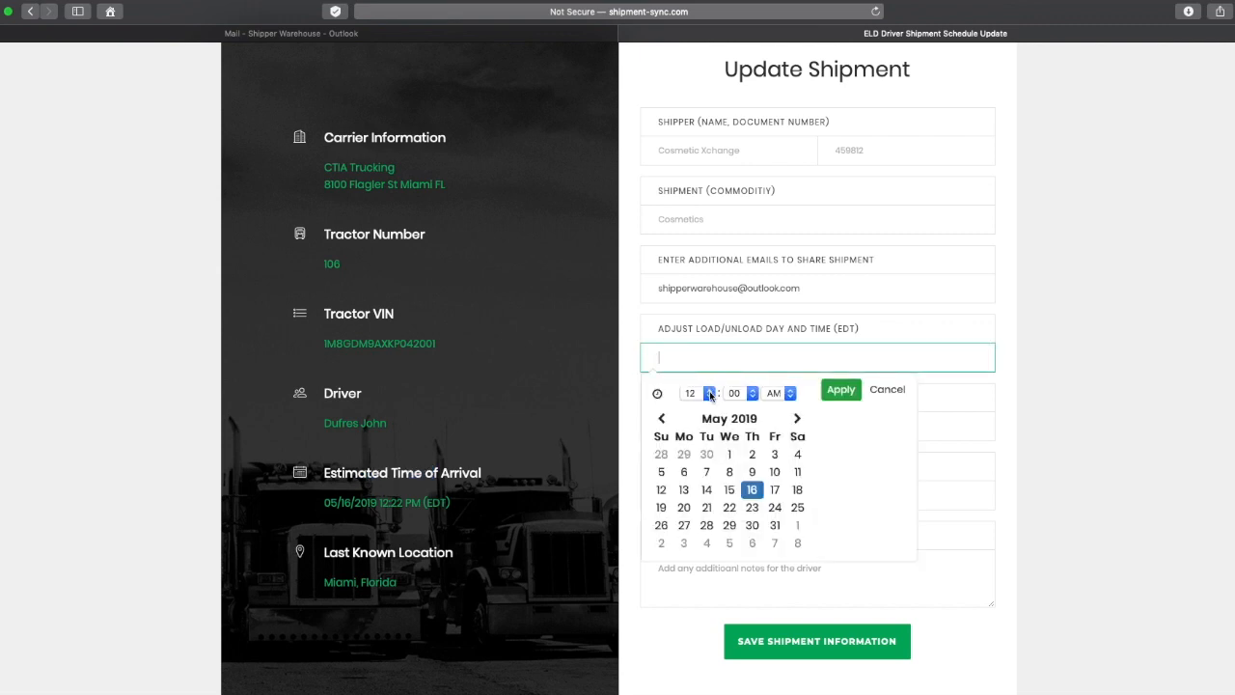
left_click(691, 392)
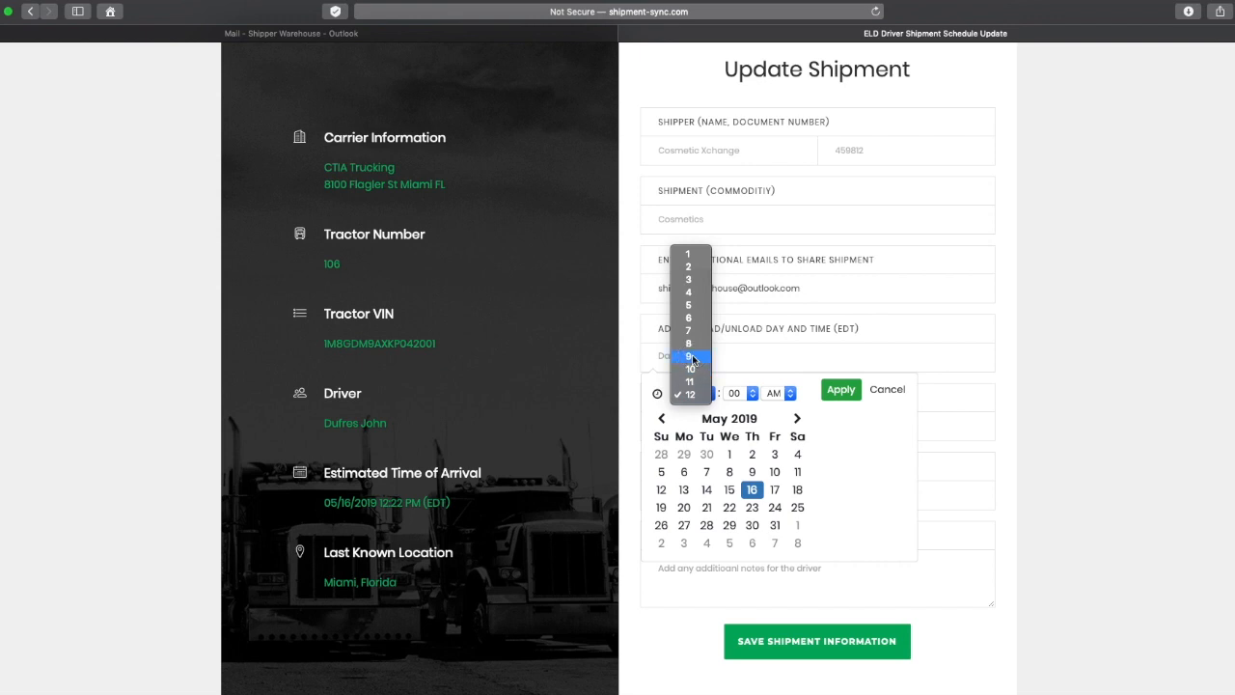
left_click(734, 392)
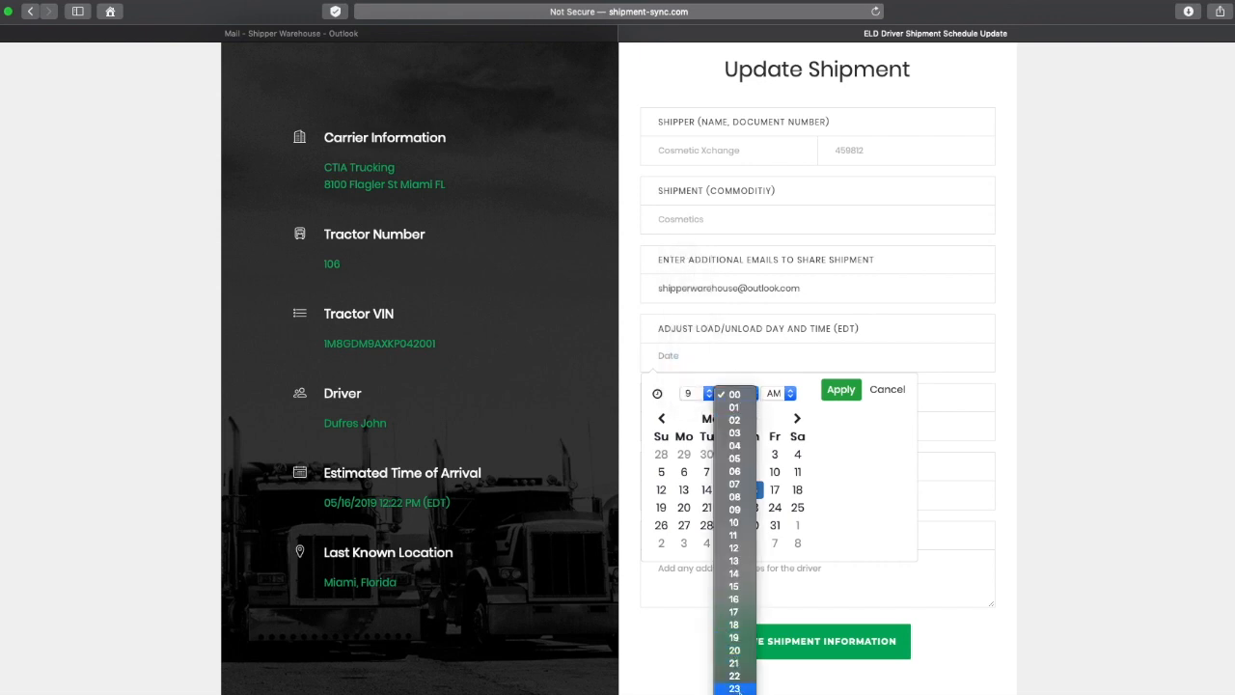
left_click(735, 685)
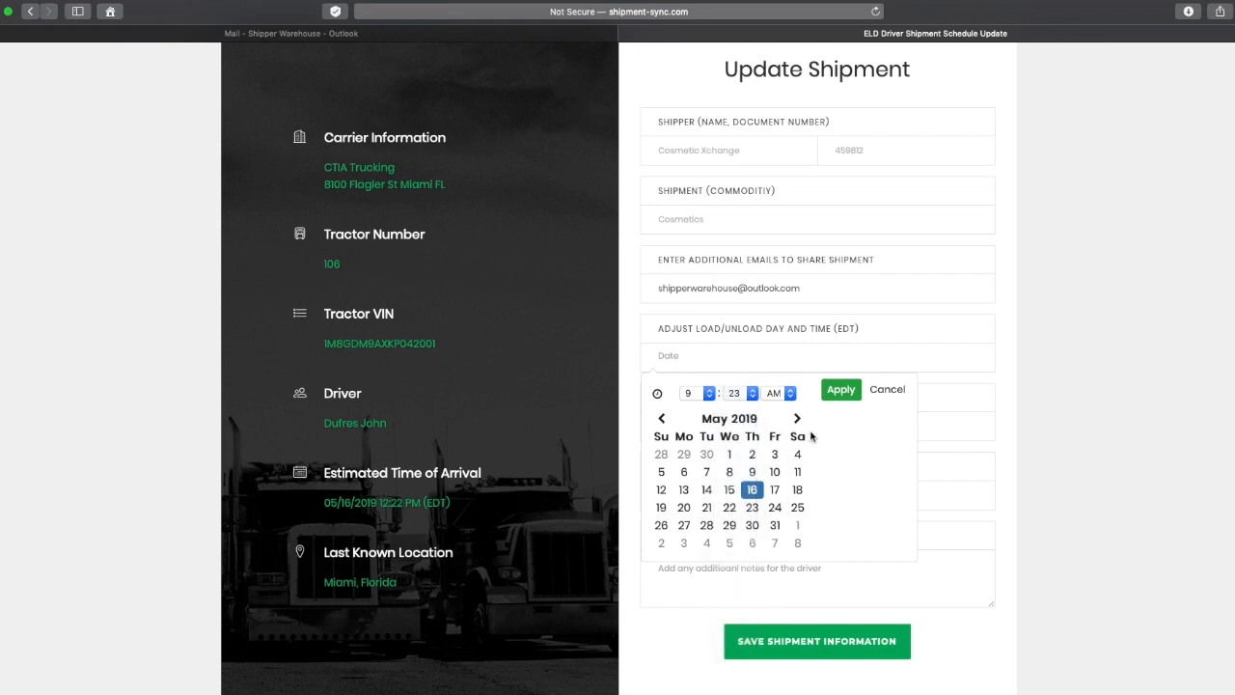
left_click(840, 389)
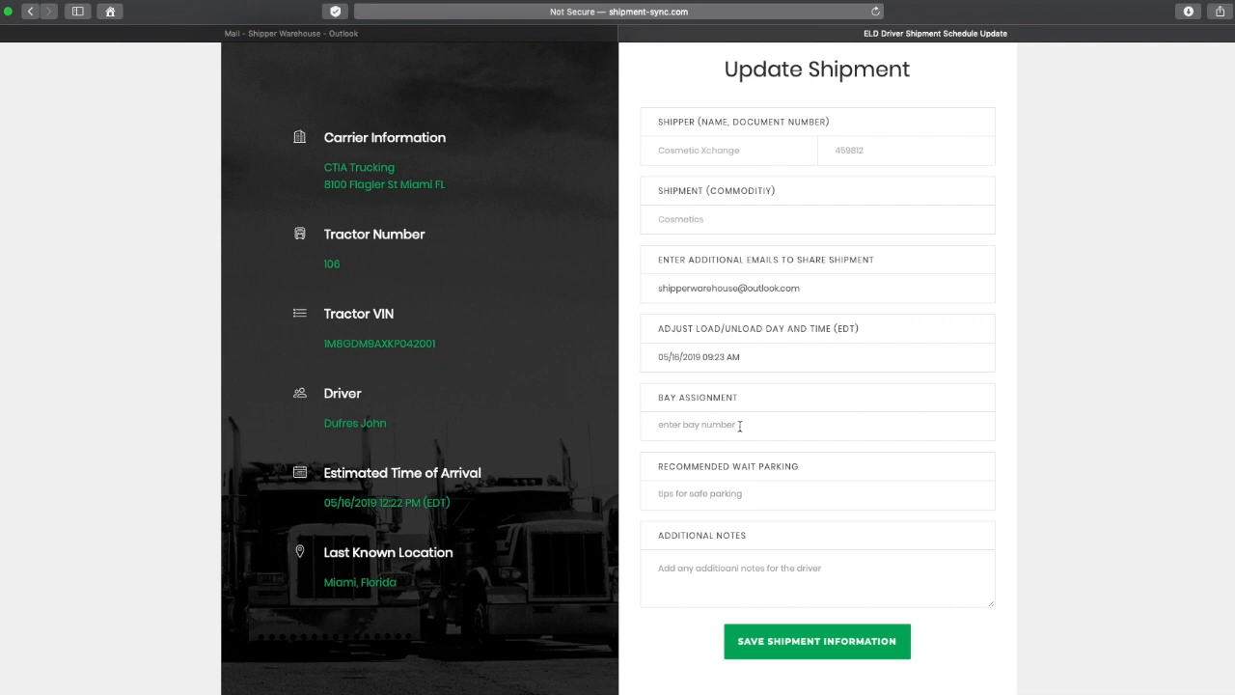
Step: Enter bay 12 and wait parking off I10 behind FlyingJ
left_click(816, 426)
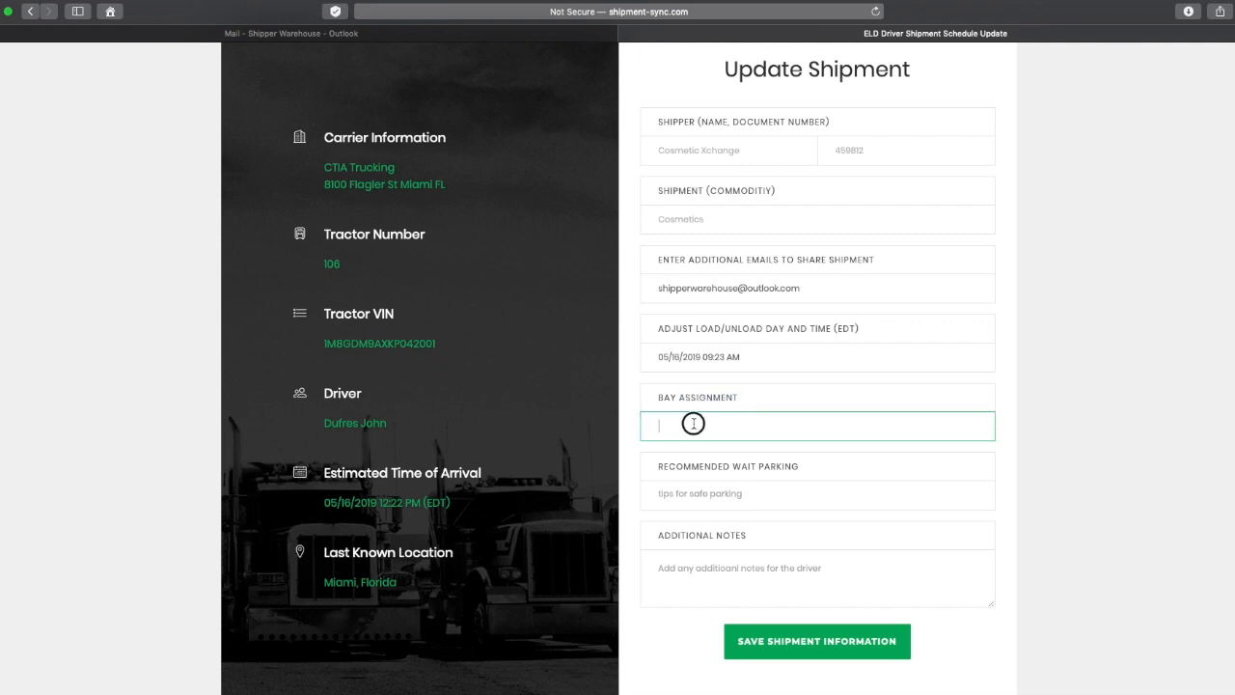
type("12")
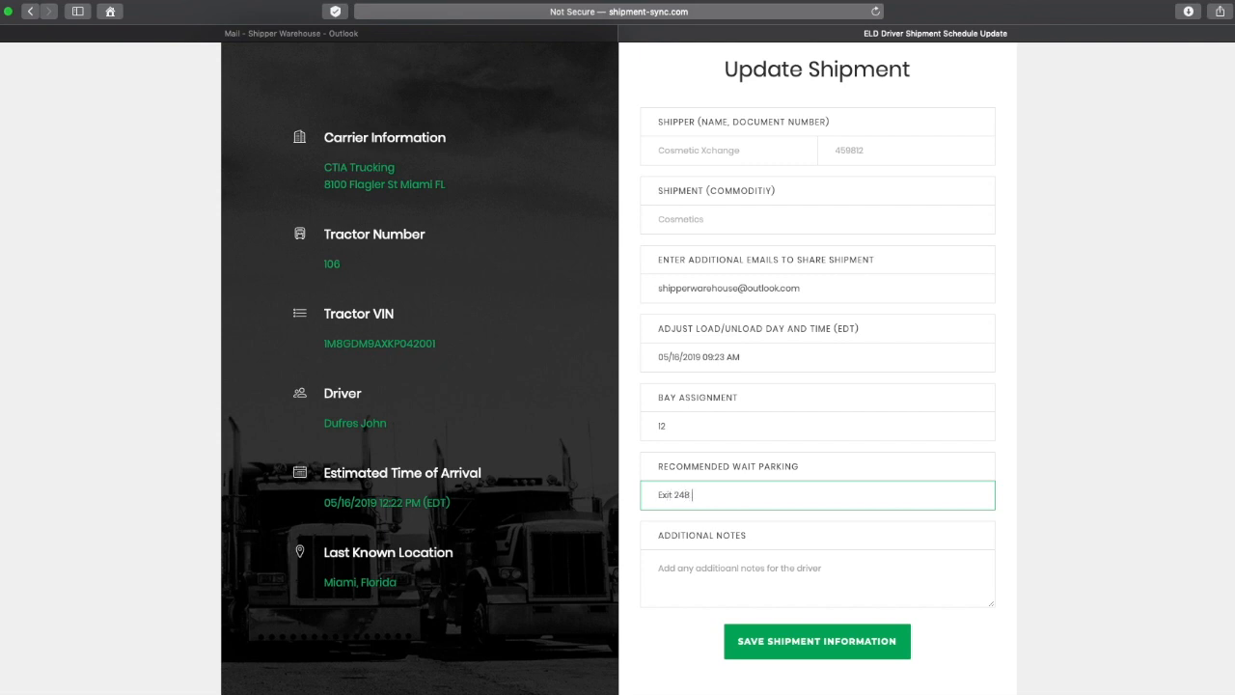
type("off I10 be")
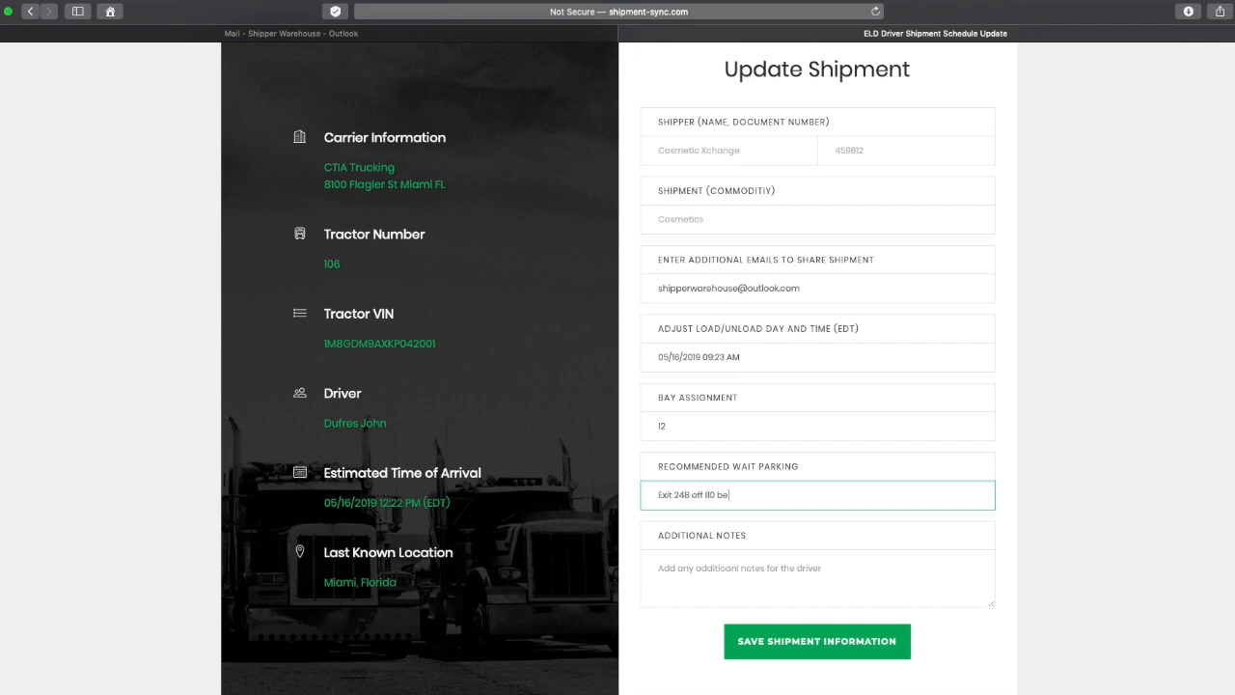
type("behind FlyingJ")
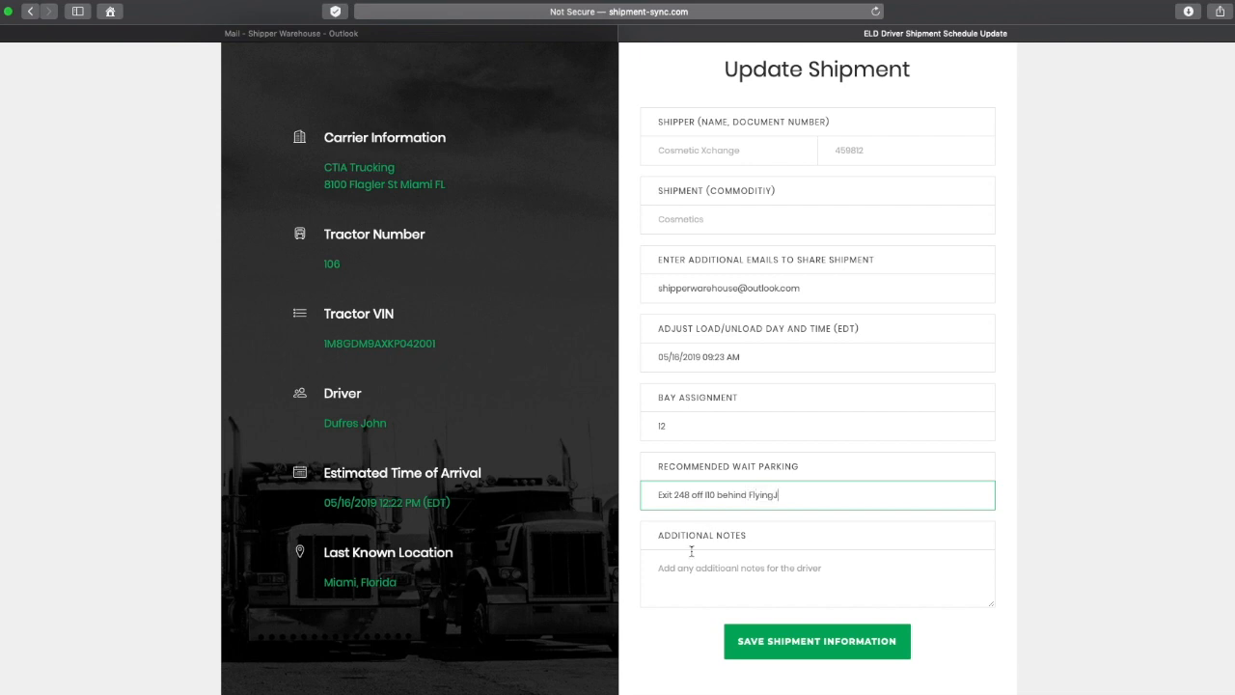
Step: Add the driver note 'Call John at 4AM'
left_click(816, 578)
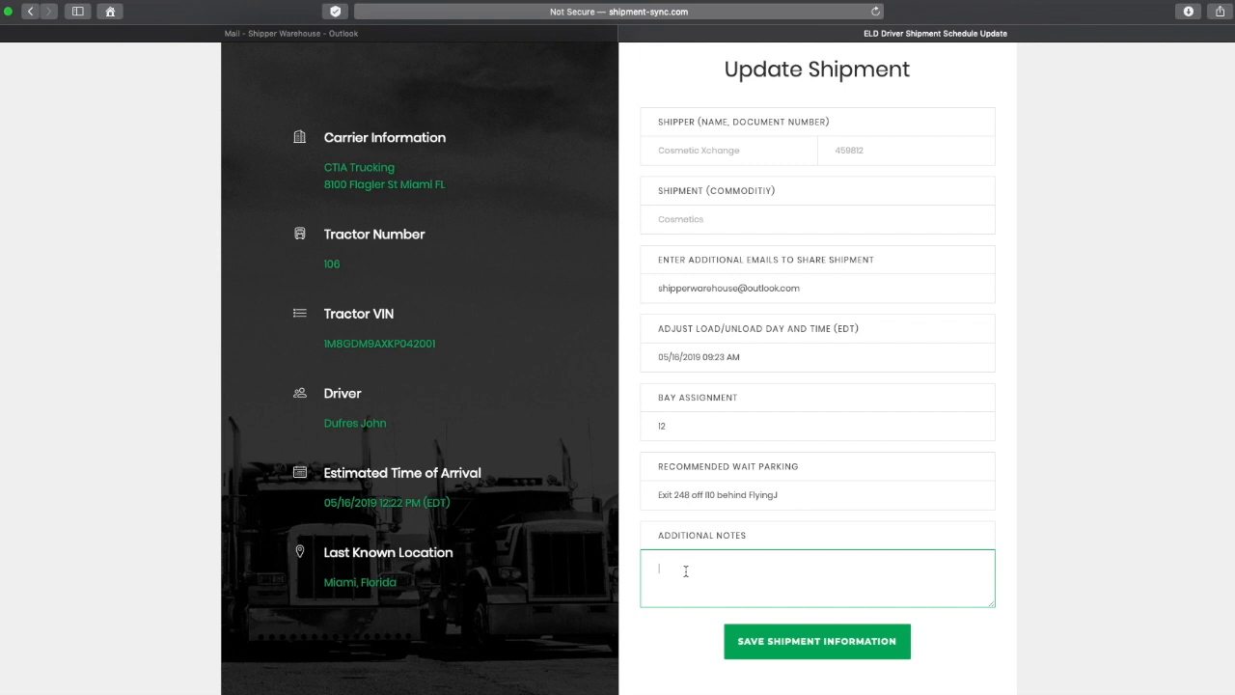
type("Call J")
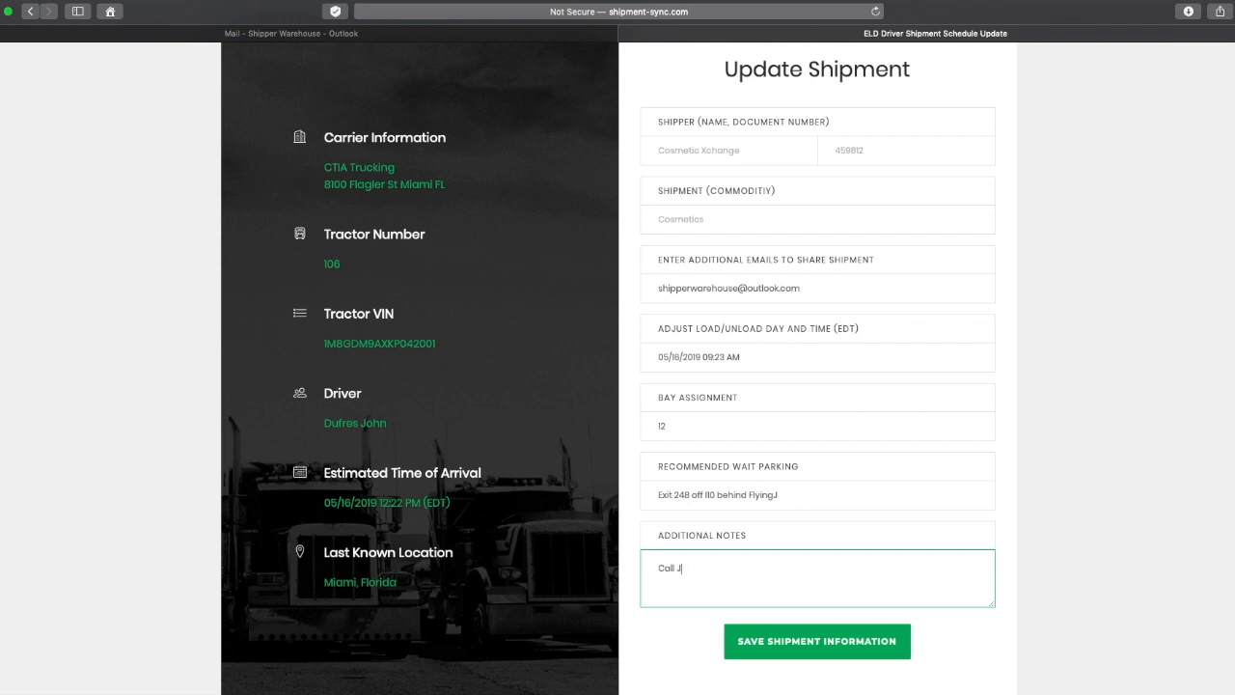
type("ohn at 4A")
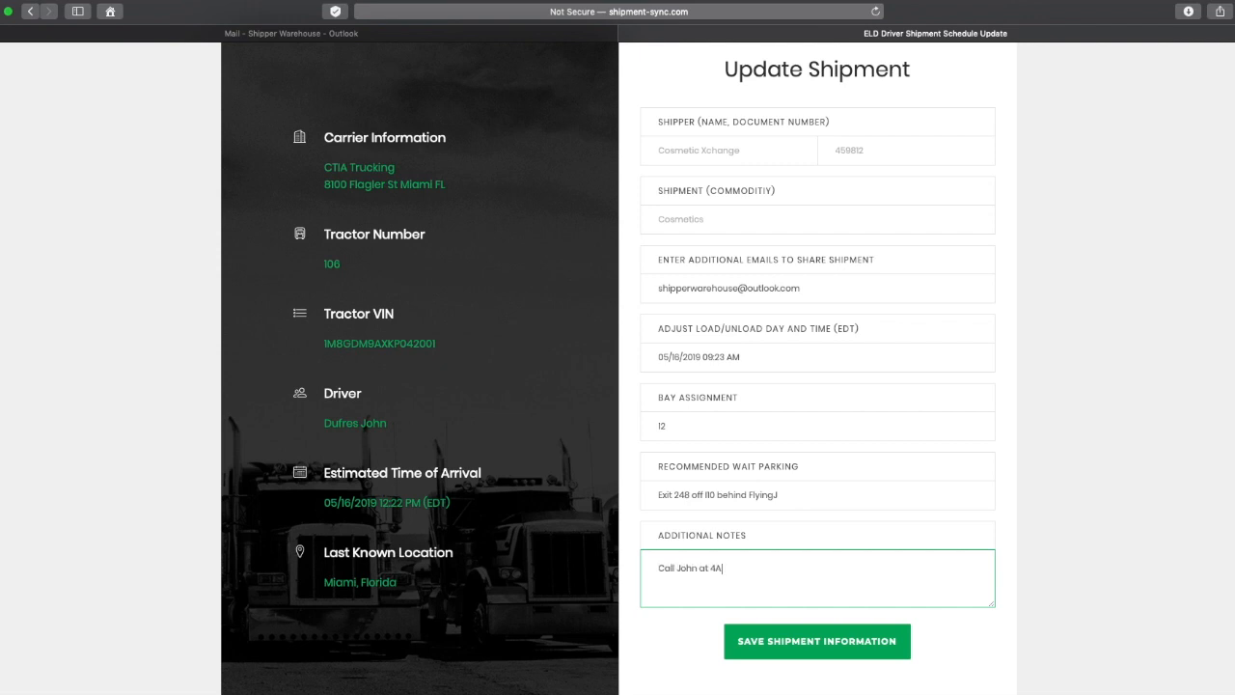
type("M")
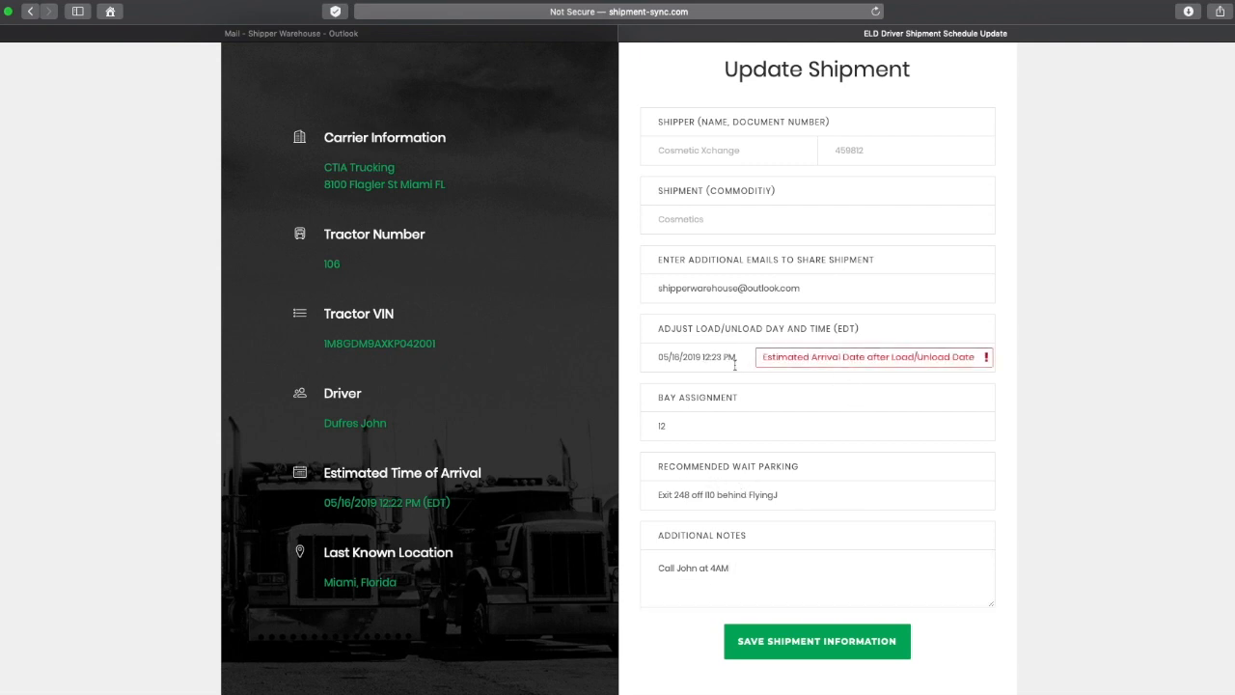
Step: Save and confirm the updated information for shipment 459812
left_click(816, 641)
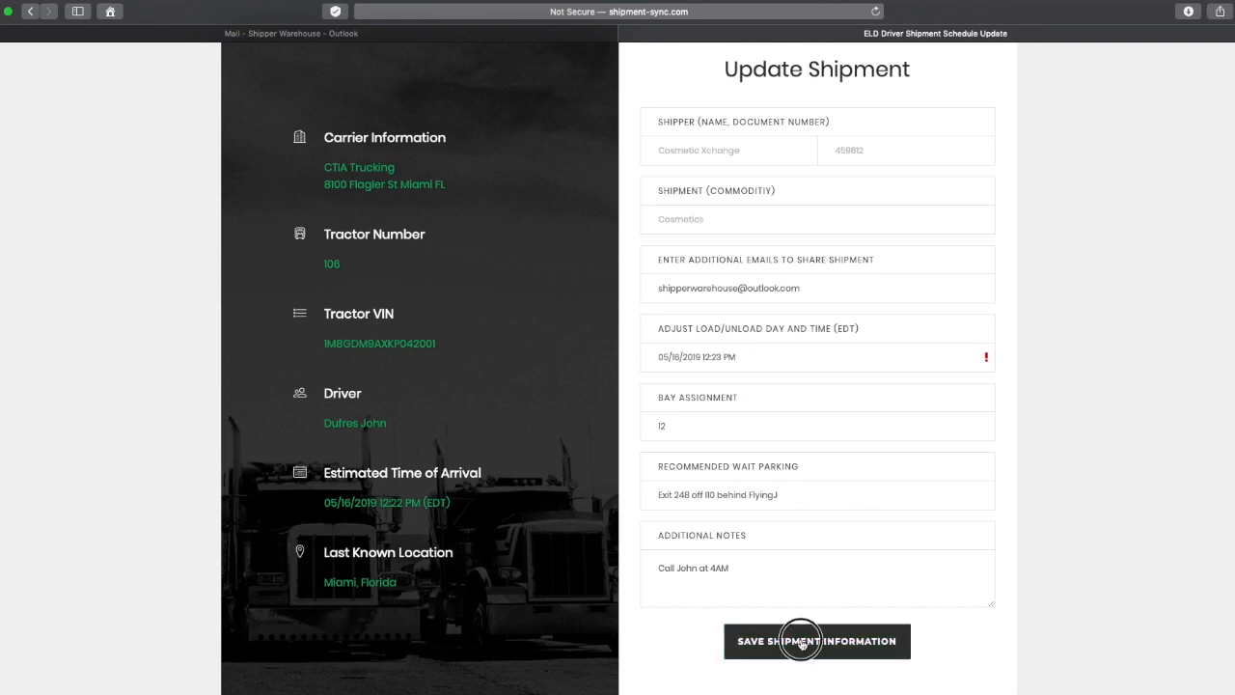
left_click(816, 640)
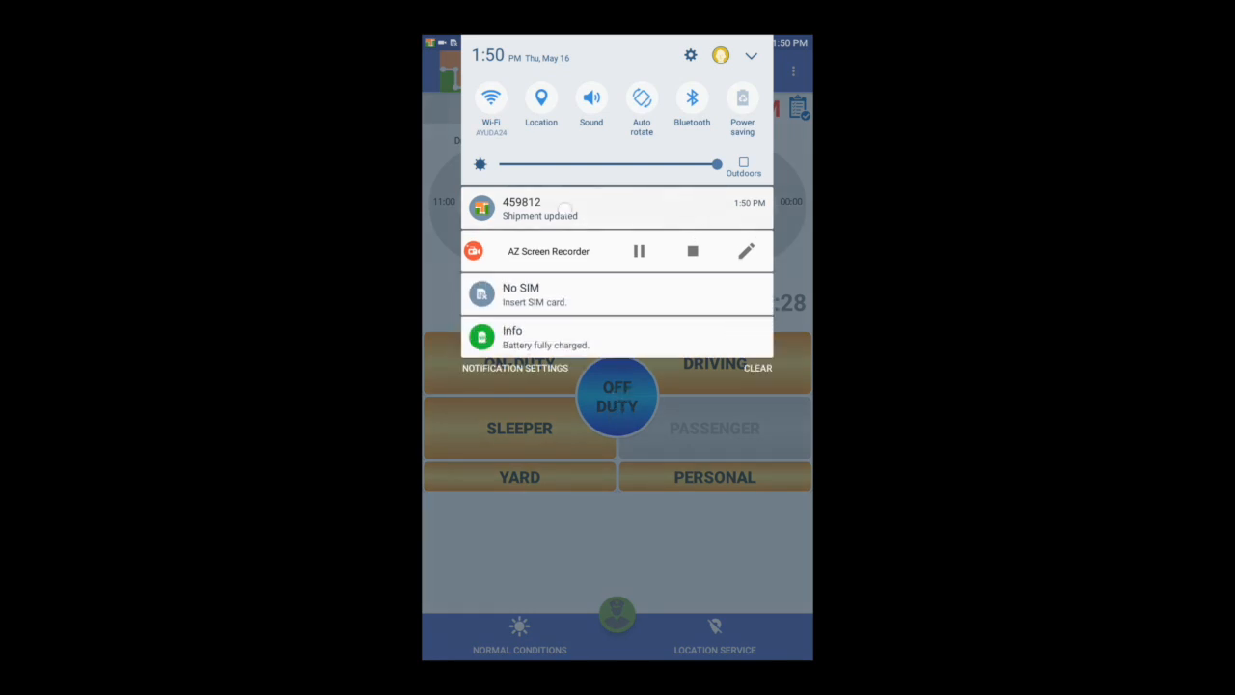
Step: Open the '459812 Shipment updated' notification and scroll through bay, parking and notes
left_click(617, 207)
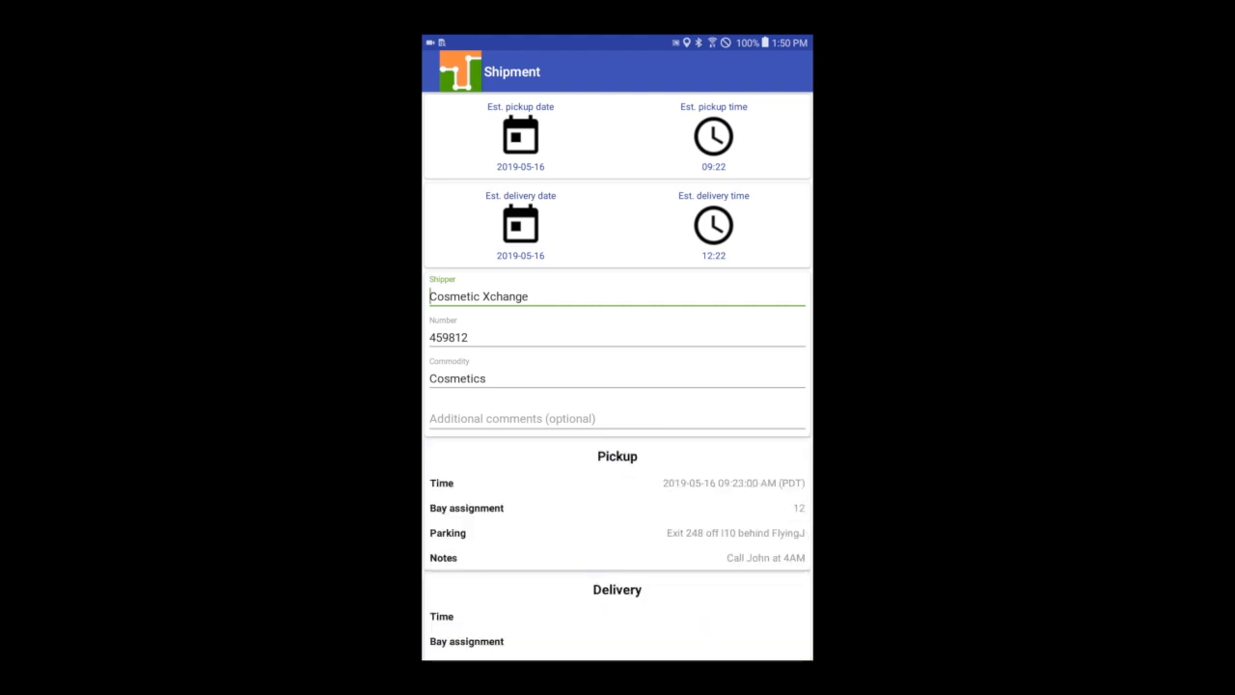
scroll("down", 3)
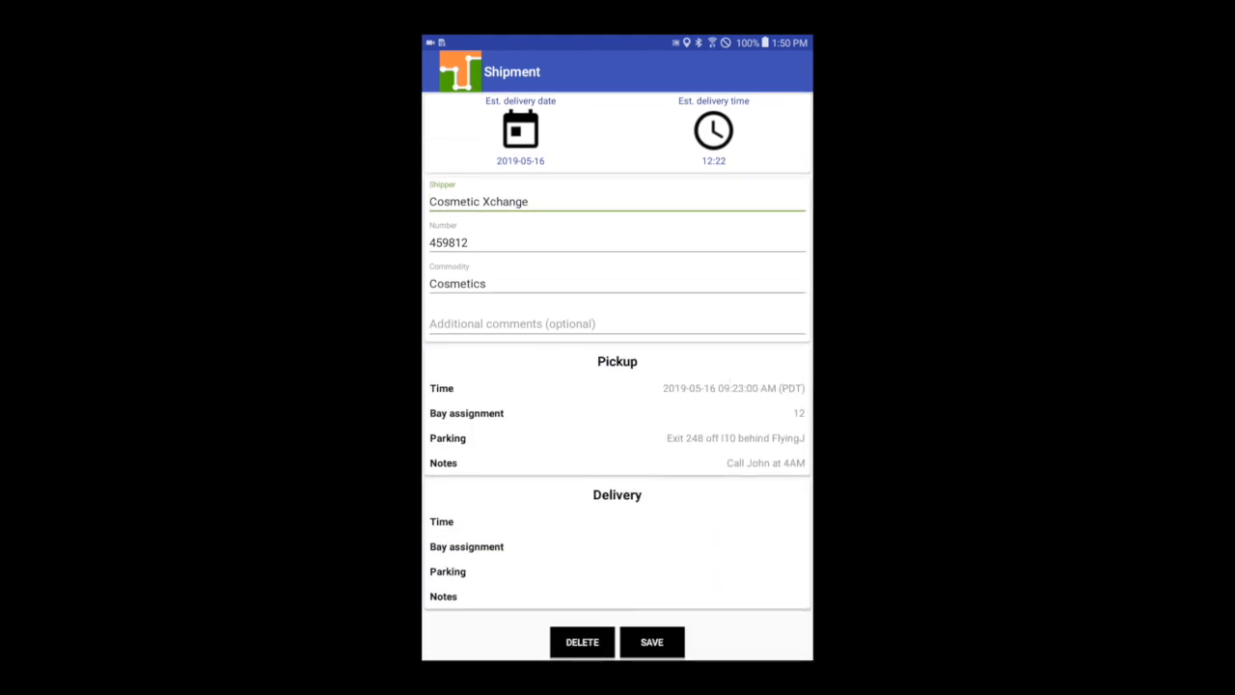